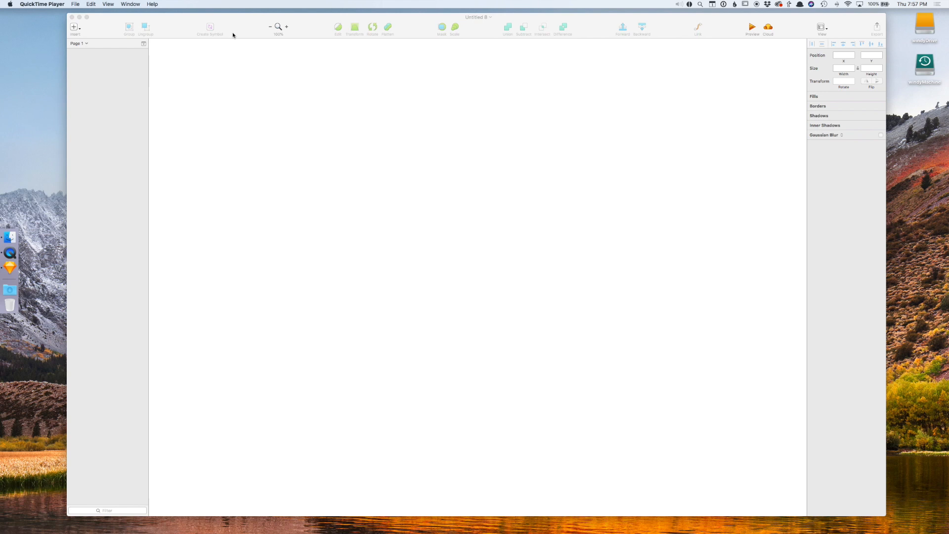
# Insert a blank iPhone X artboard from the Apple Devices presets.
pyautogui.click(76, 29)
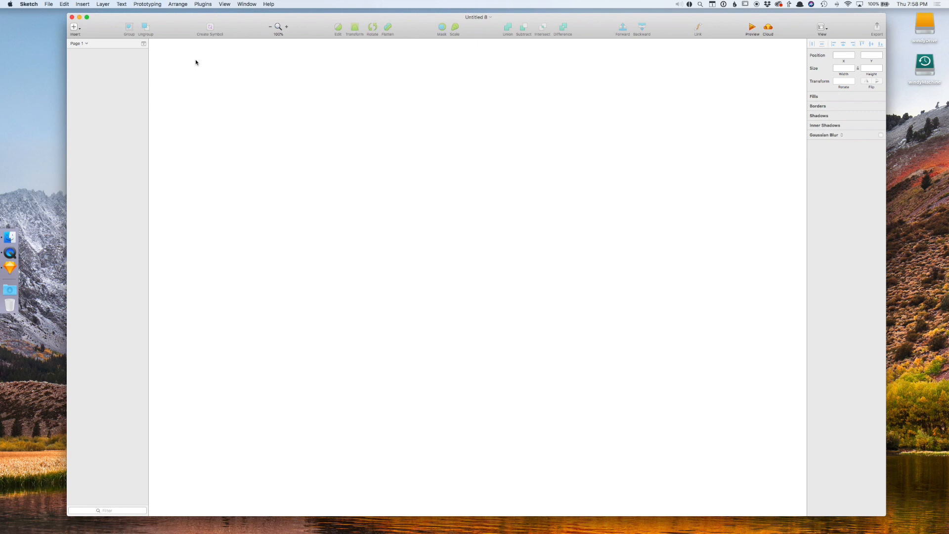
pyautogui.moveTo(157, 44)
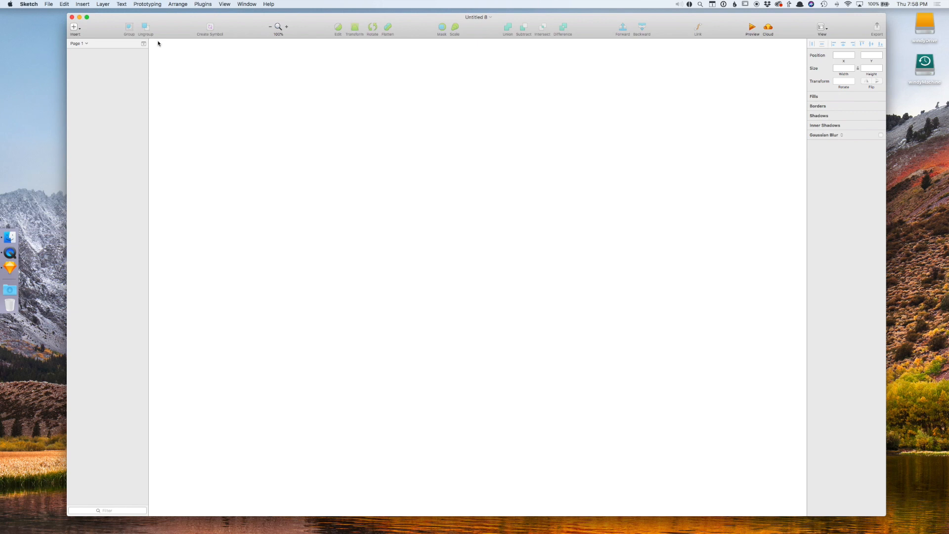
pyautogui.click(74, 27)
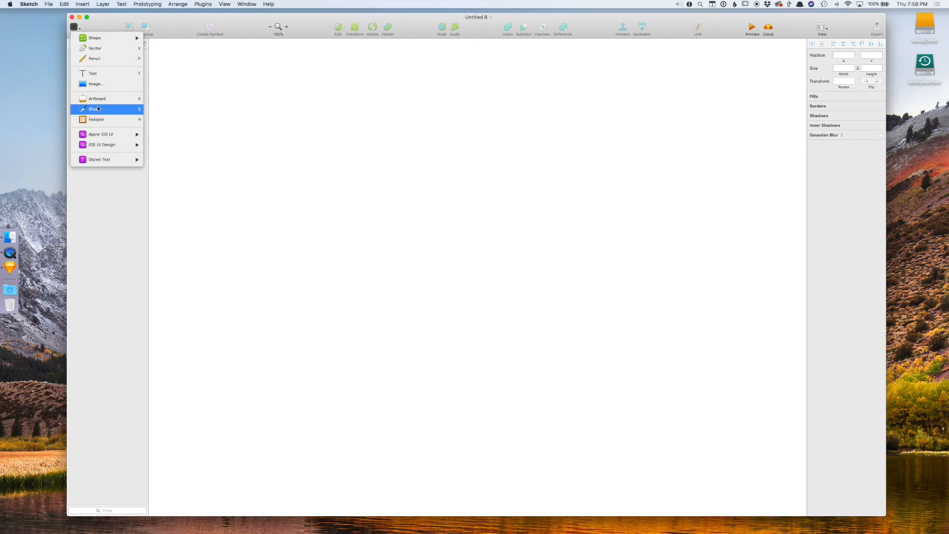
pyautogui.click(97, 98)
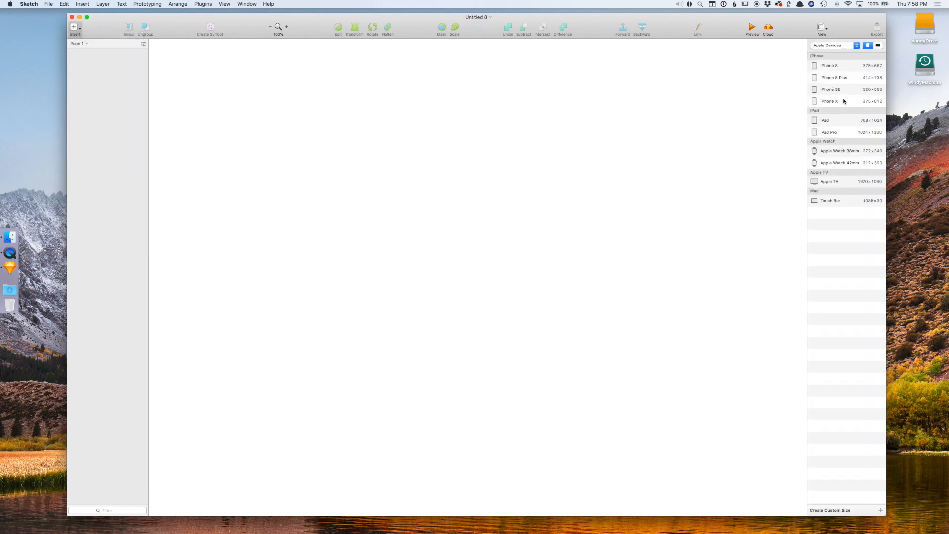
pyautogui.click(829, 101)
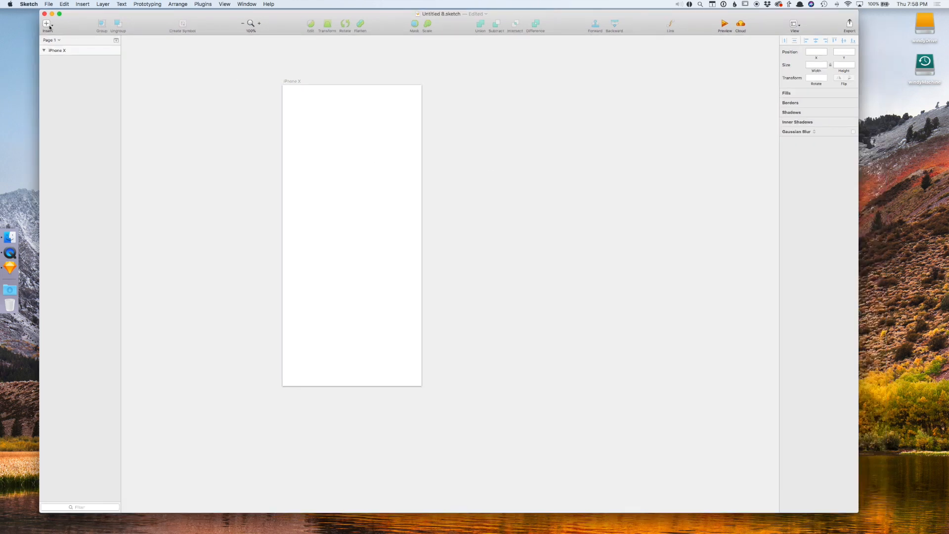
# Add a large-title iOS navigation bar and set its Large Title override to Welcome.
pyautogui.click(46, 24)
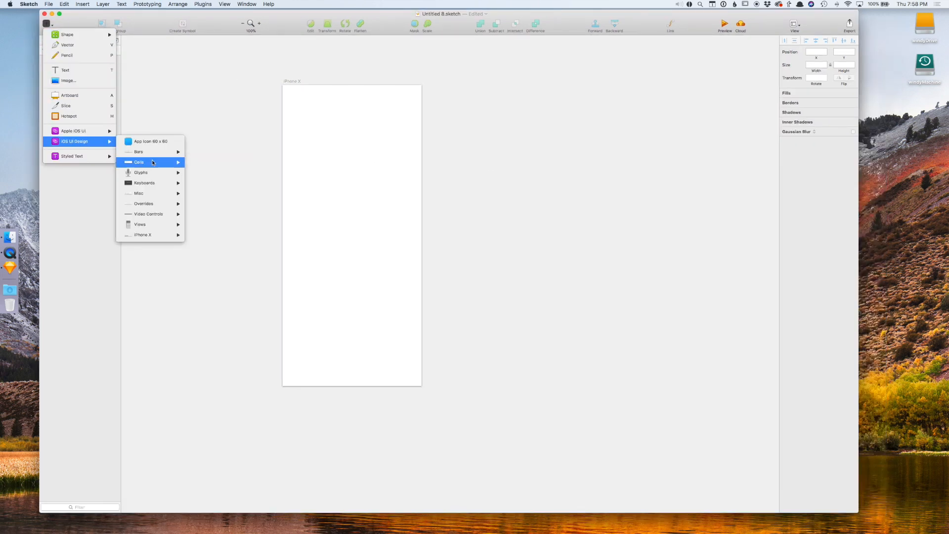
pyautogui.moveTo(142, 235)
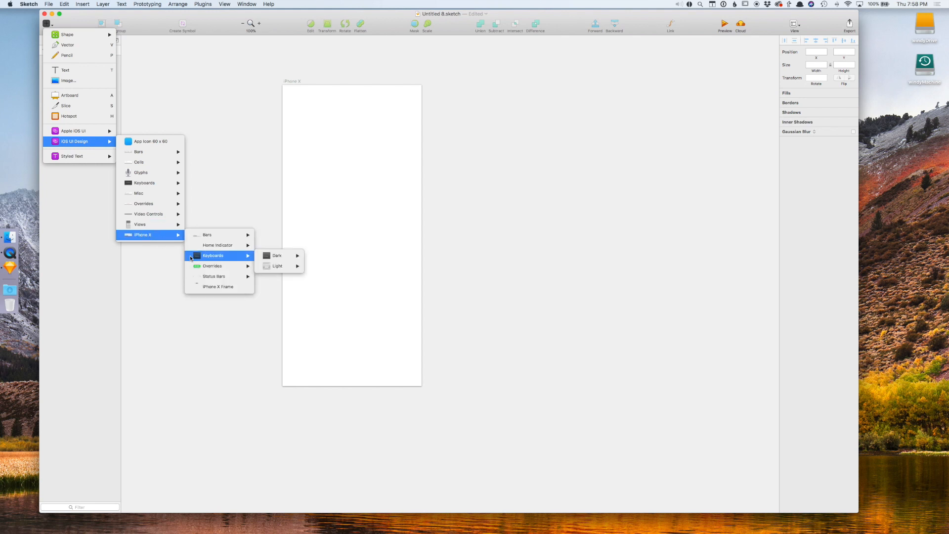
pyautogui.moveTo(206, 236)
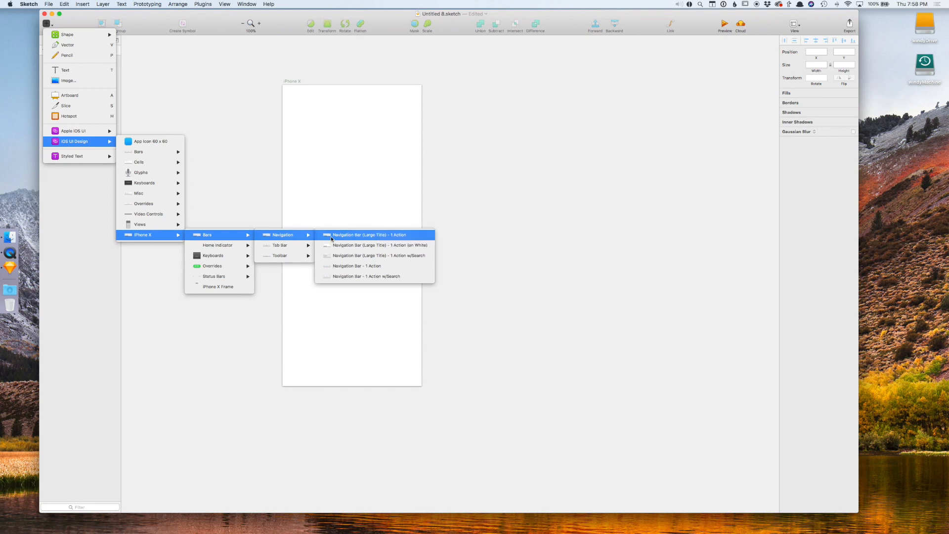
pyautogui.click(368, 236)
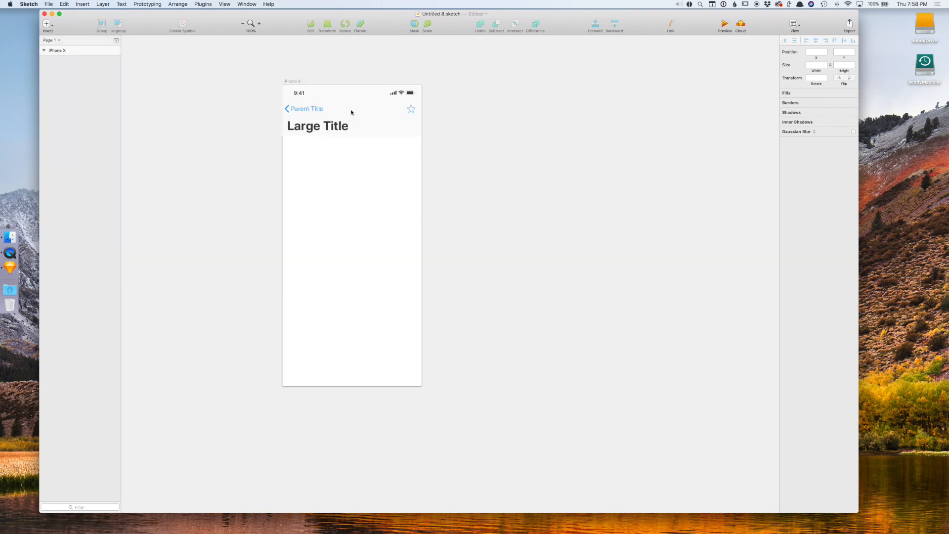
pyautogui.click(351, 109)
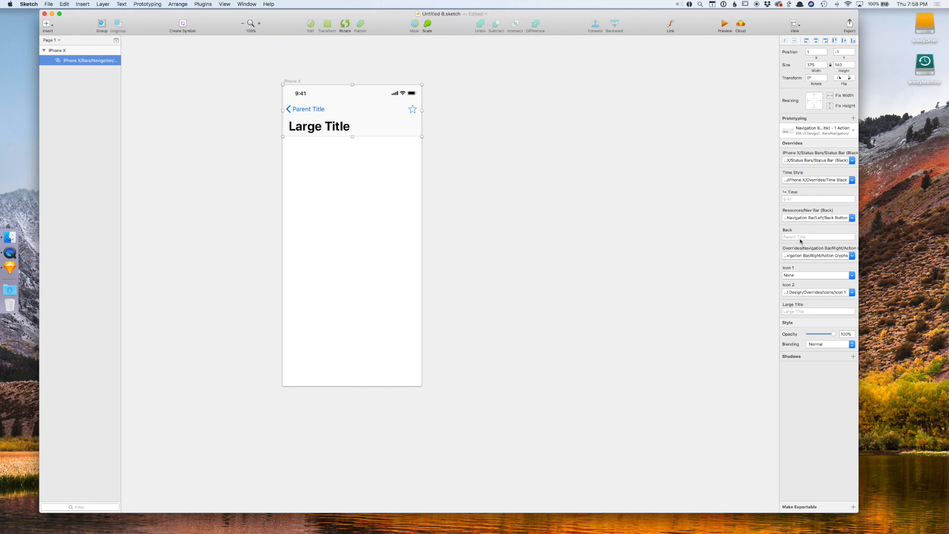
pyautogui.click(817, 312)
pyautogui.write('W')
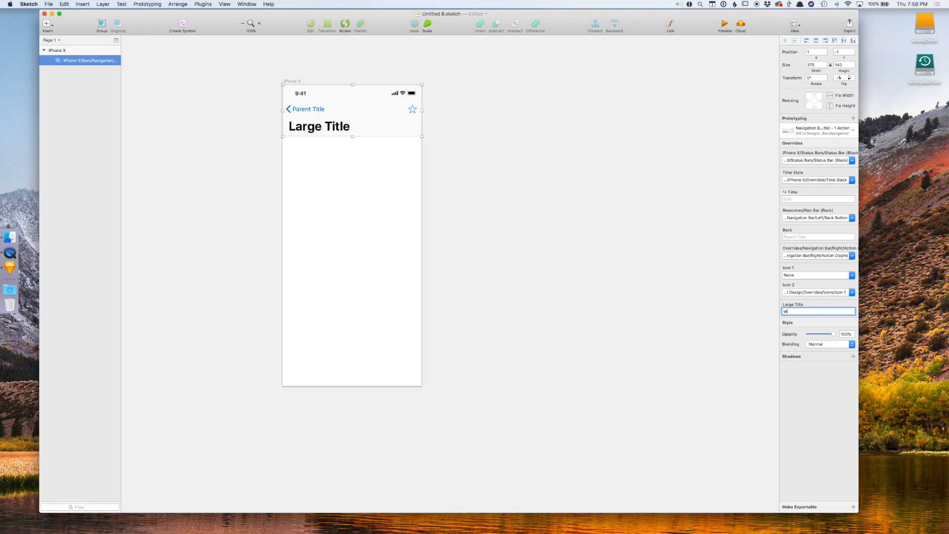
pyautogui.write('elcome')
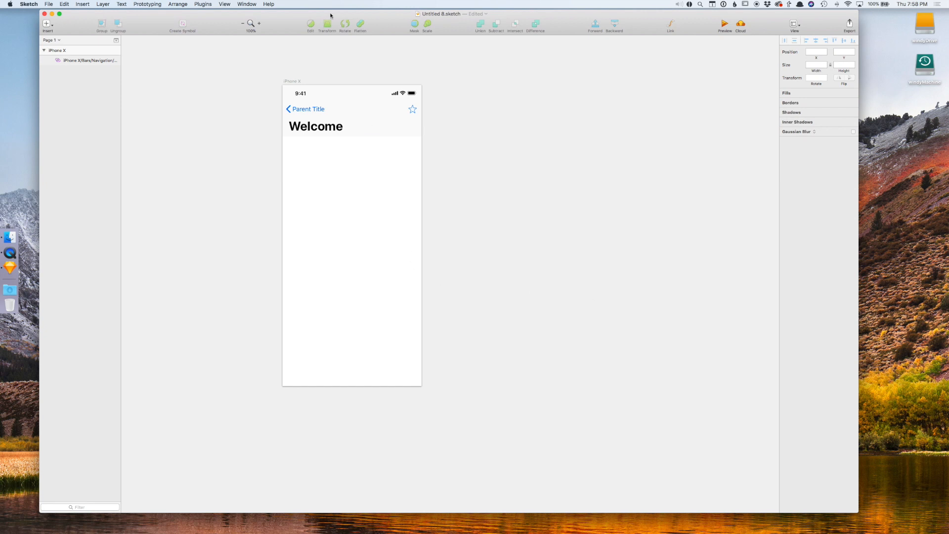
pyautogui.moveTo(365, 141)
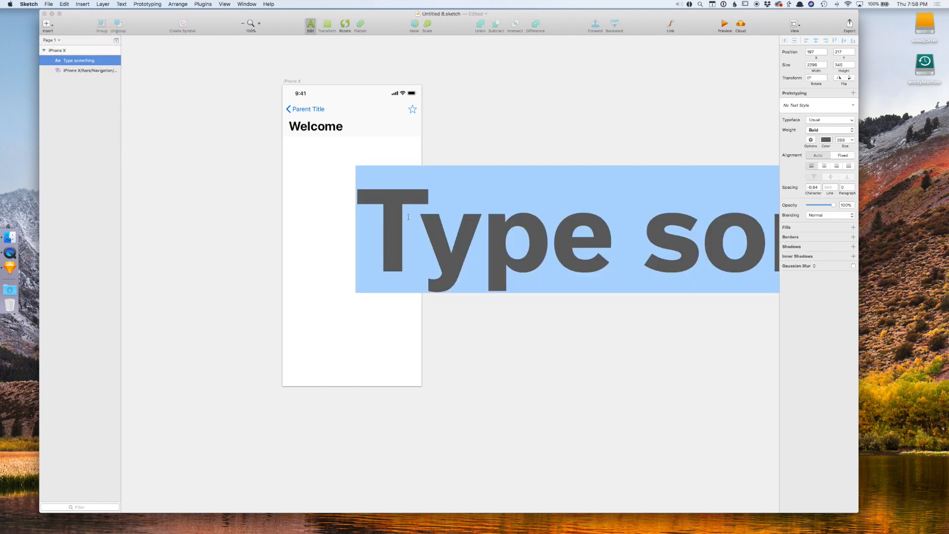
# Add a text label reading Next screen and give it Medium weight.
pyautogui.write('Next')
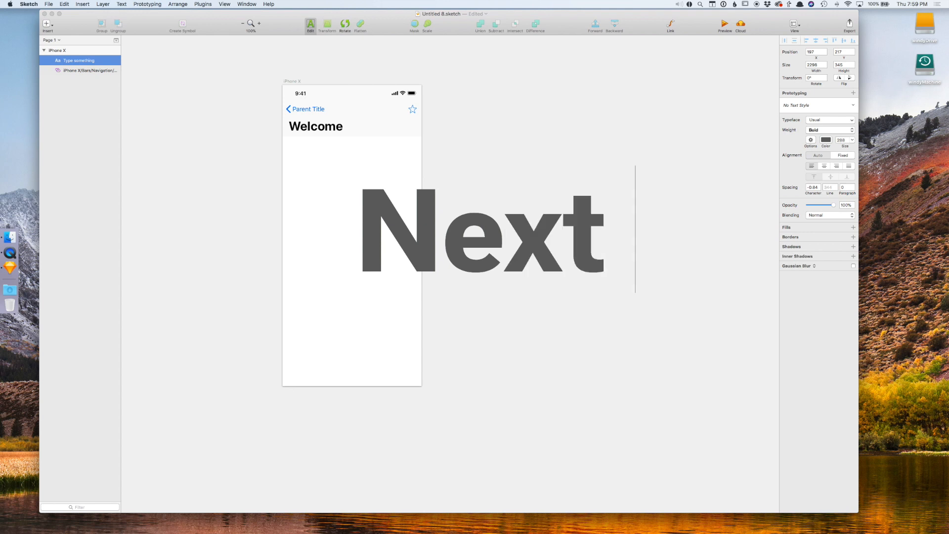
pyautogui.write('screen')
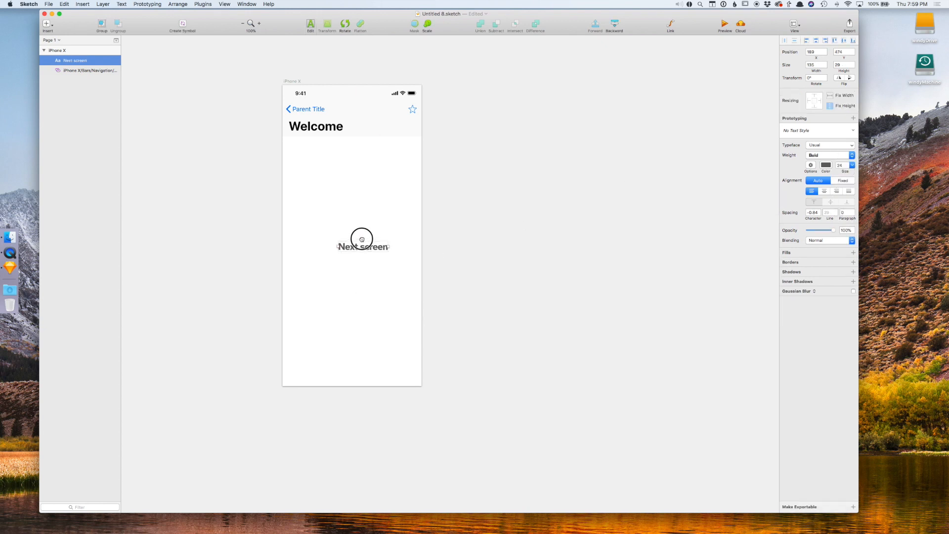
pyautogui.click(829, 155)
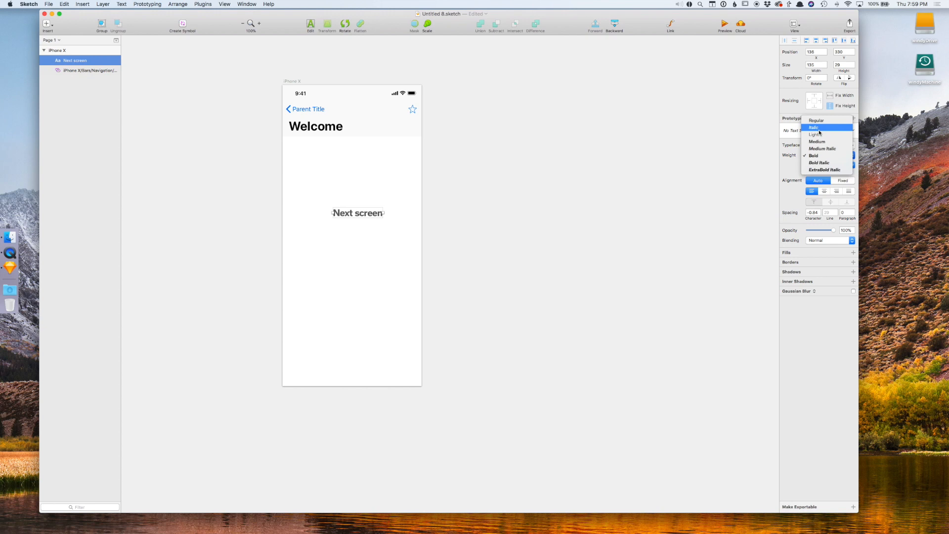
pyautogui.click(817, 142)
pyautogui.write('S')
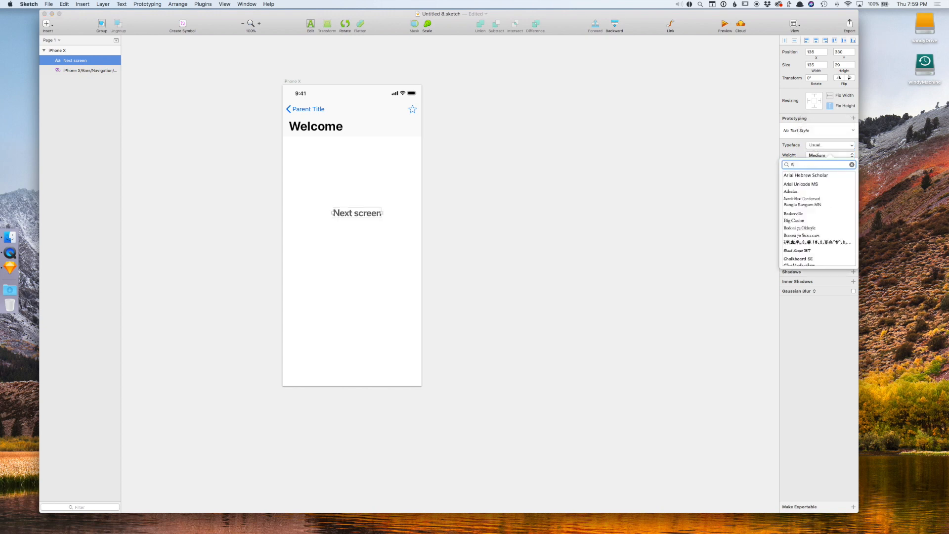
# Set the label's typeface to SF UI Display and nudge it up into place below Welcome.
pyautogui.write('F')
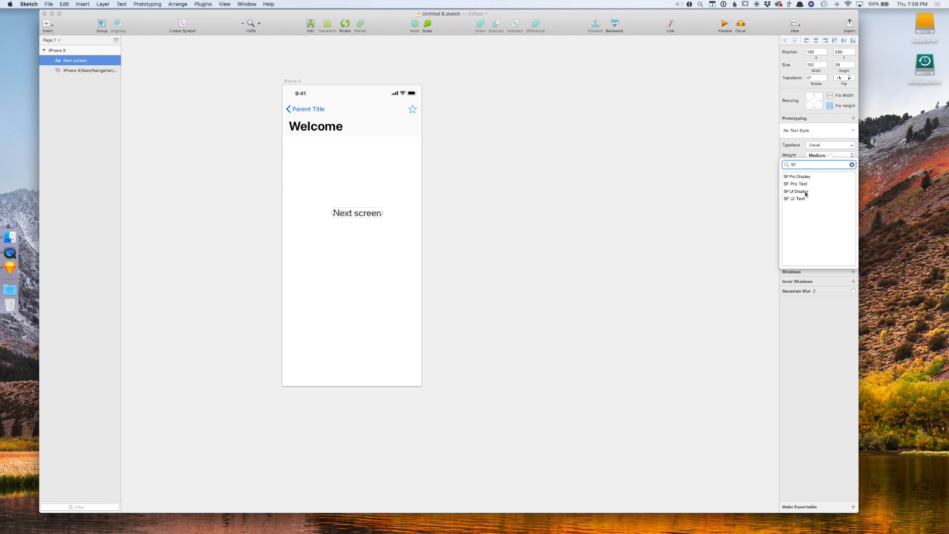
pyautogui.click(796, 191)
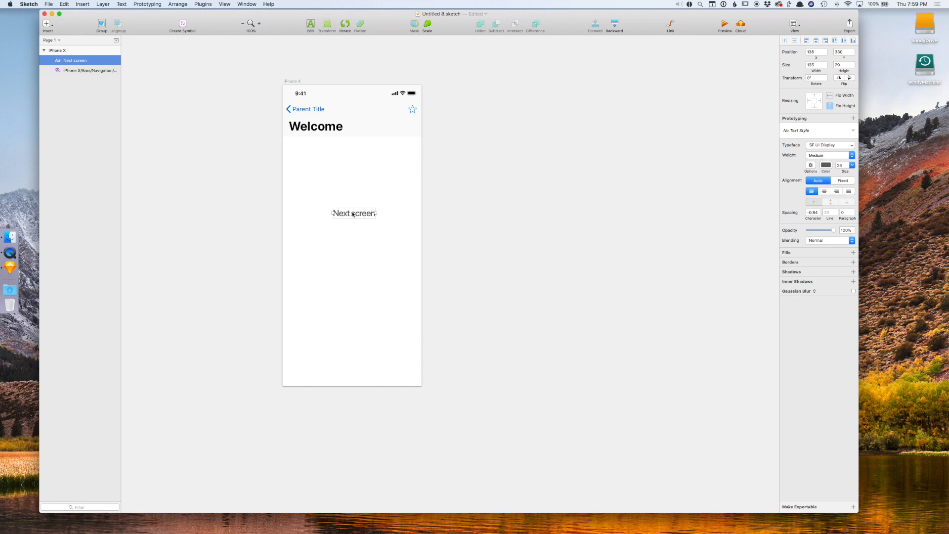
pyautogui.moveTo(354, 214); pyautogui.dragTo(351, 204)
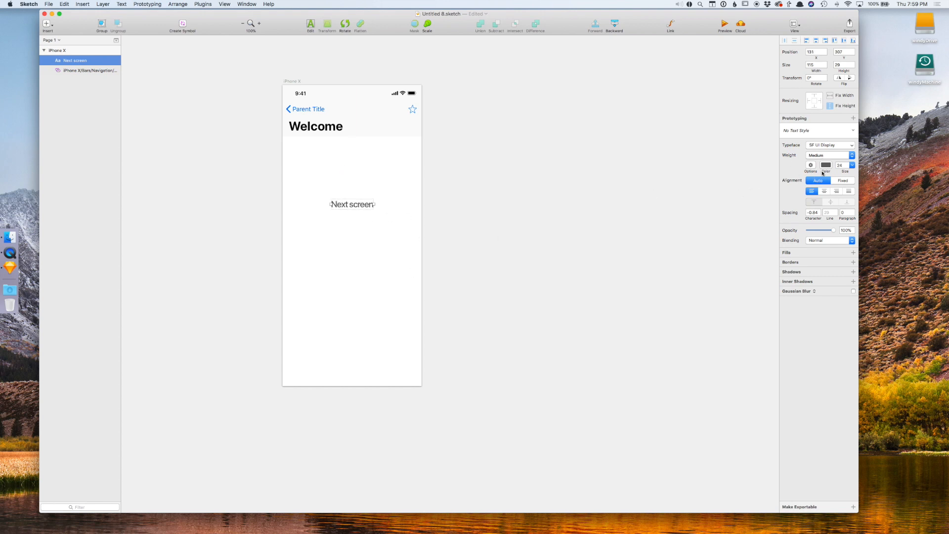
pyautogui.click(824, 166)
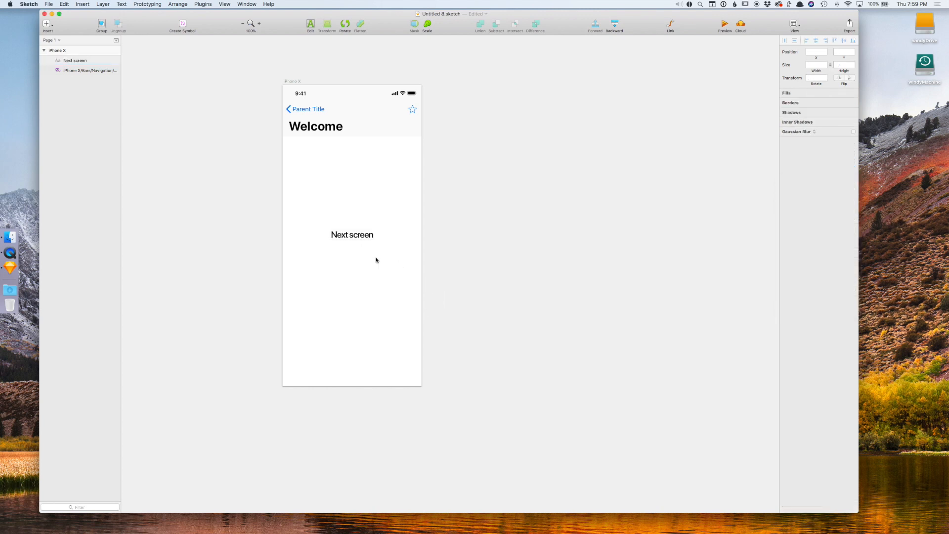
# Insert a second iPhone X artboard beside the first one.
pyautogui.click(292, 81)
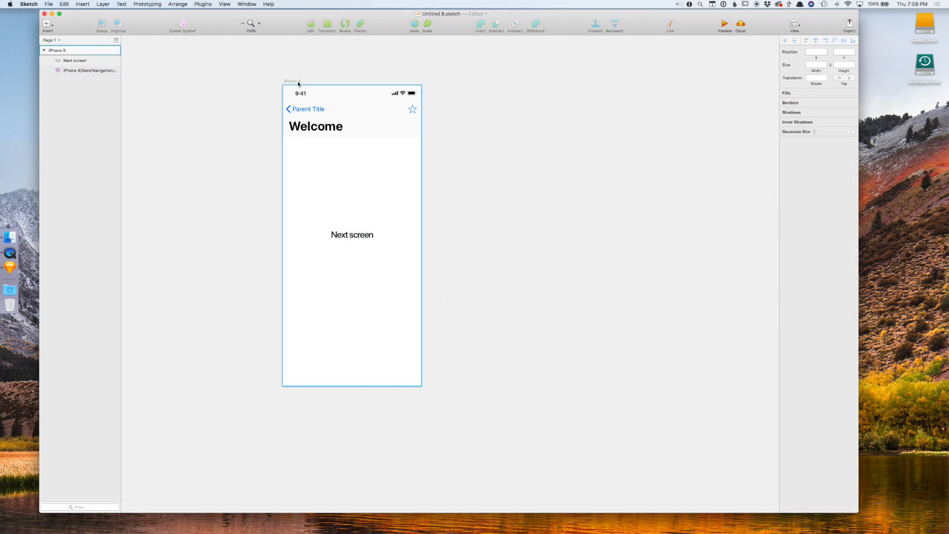
pyautogui.click(47, 23)
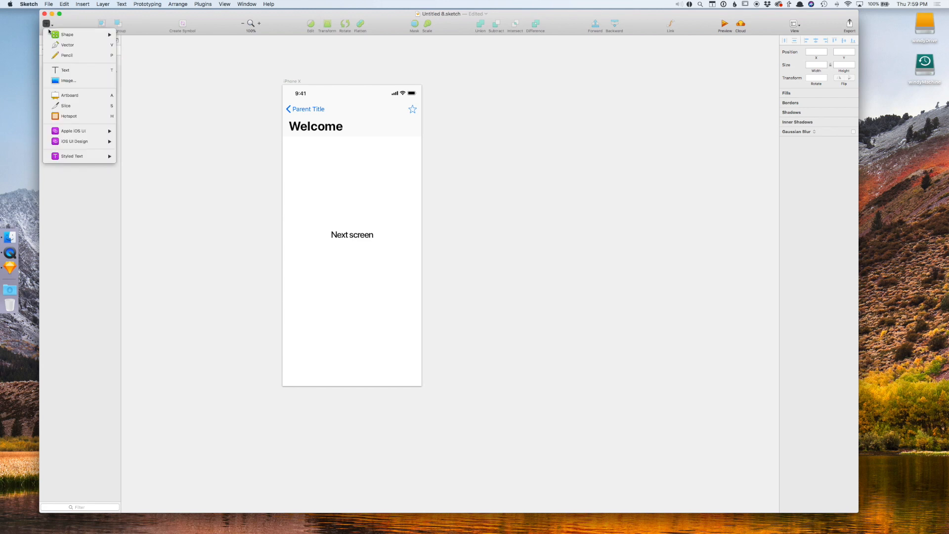
pyautogui.moveTo(79, 95)
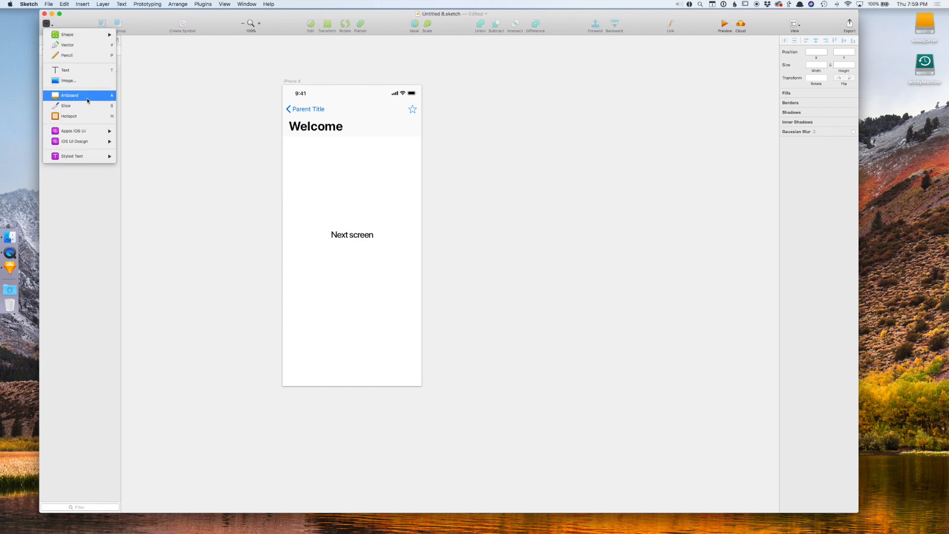
pyautogui.click(69, 95)
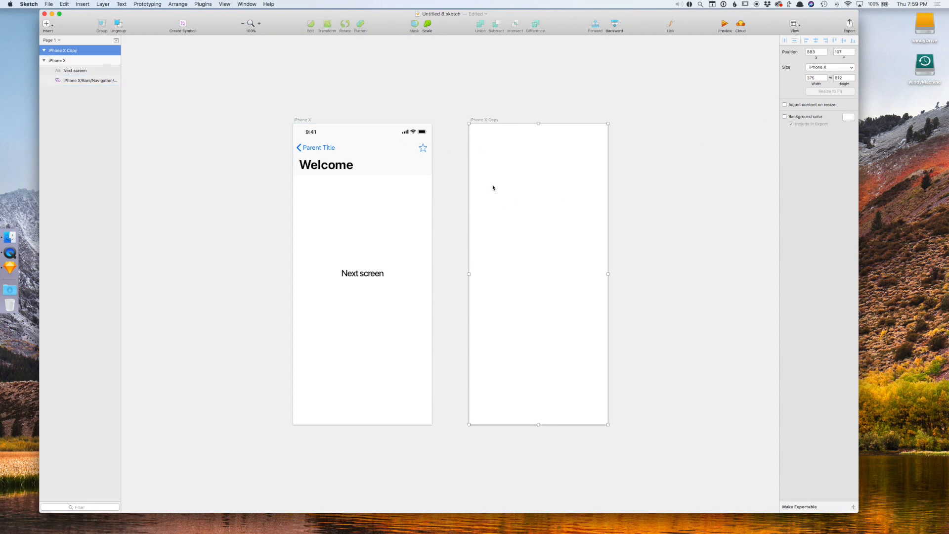
pyautogui.click(62, 50)
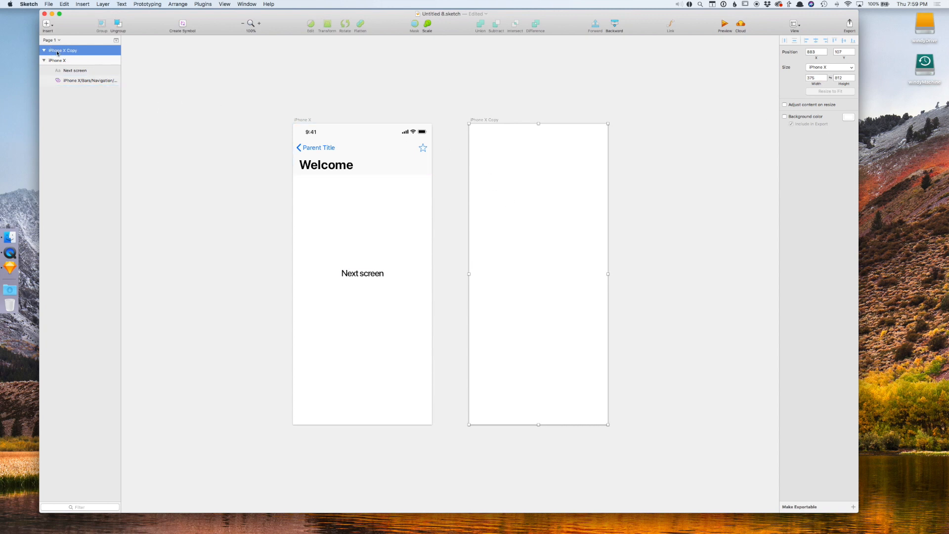
# Rename the artboards to First Screen and Next Screen.
pyautogui.click(57, 60)
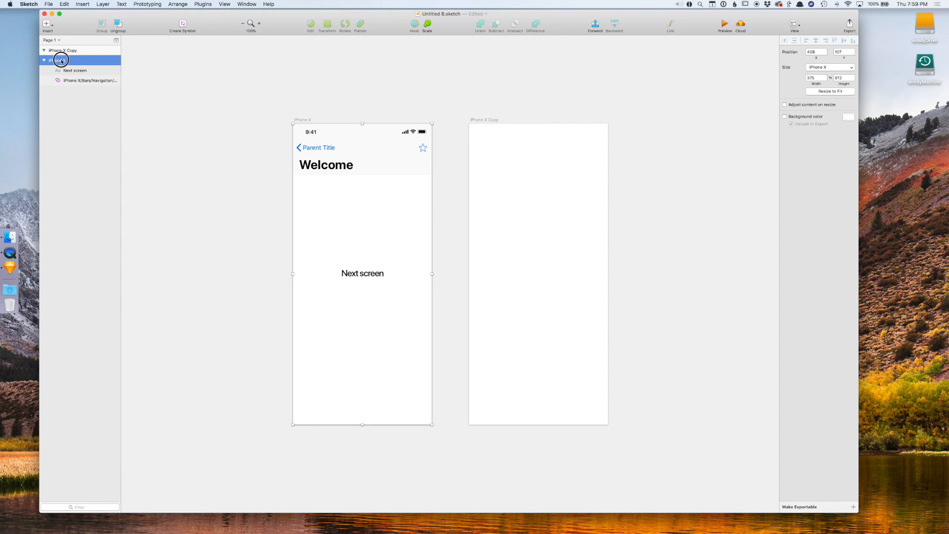
pyautogui.doubleClick(62, 61)
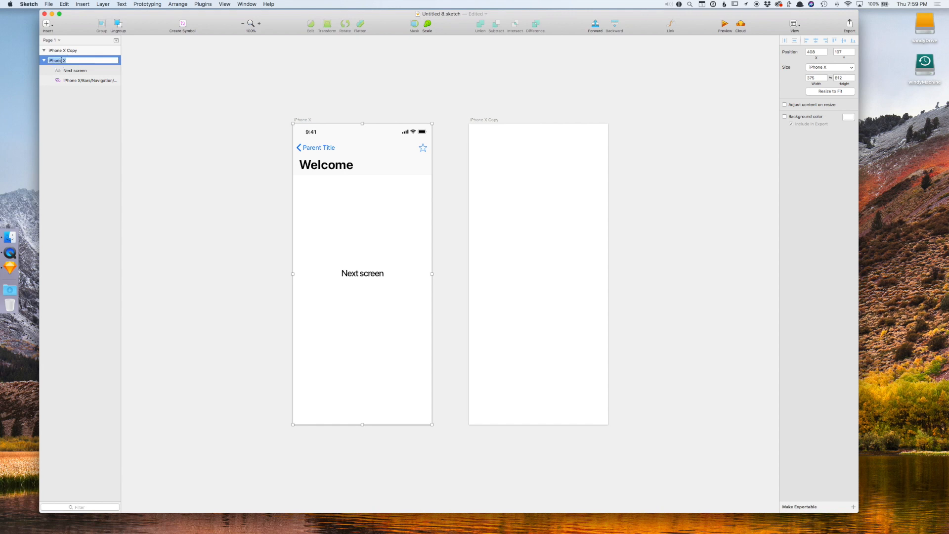
pyautogui.write('First Screen')
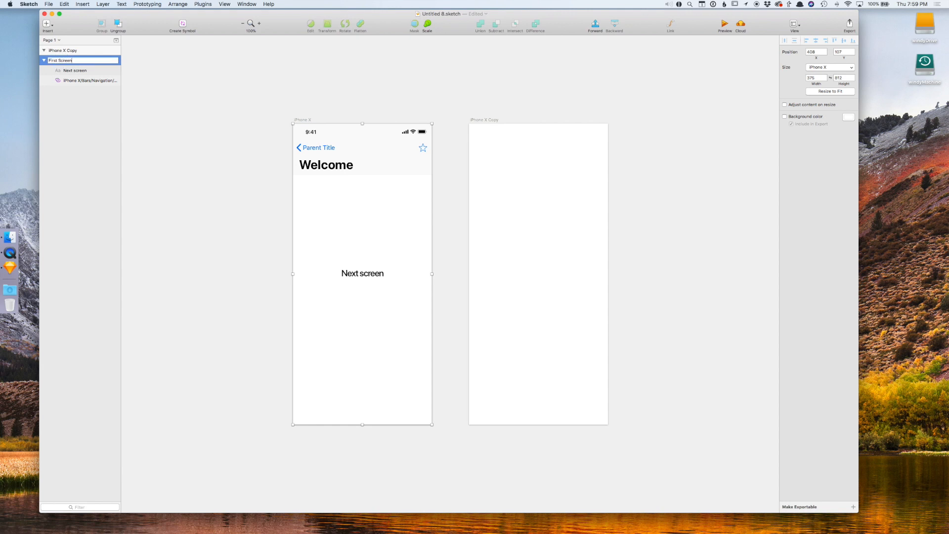
pyautogui.click(537, 273)
pyautogui.write('Secon')
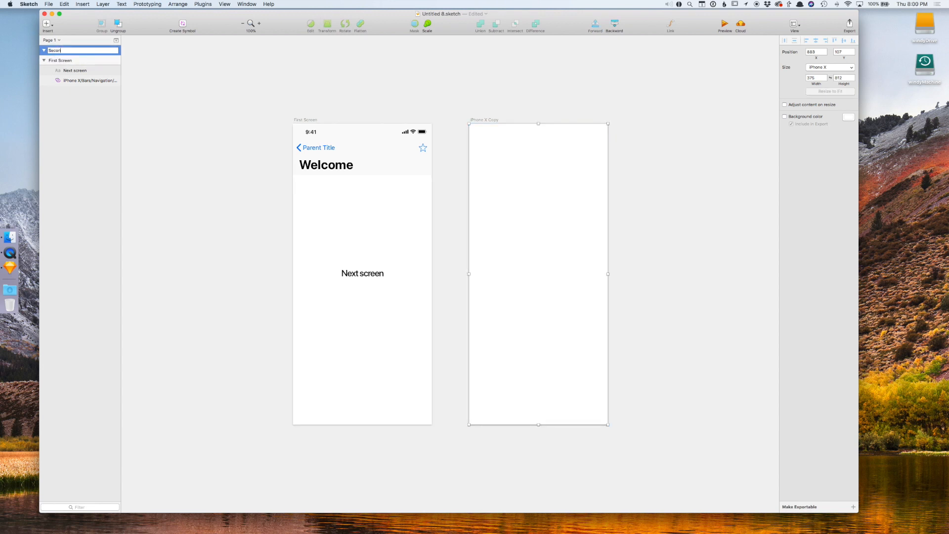
pyautogui.write('Next Scree')
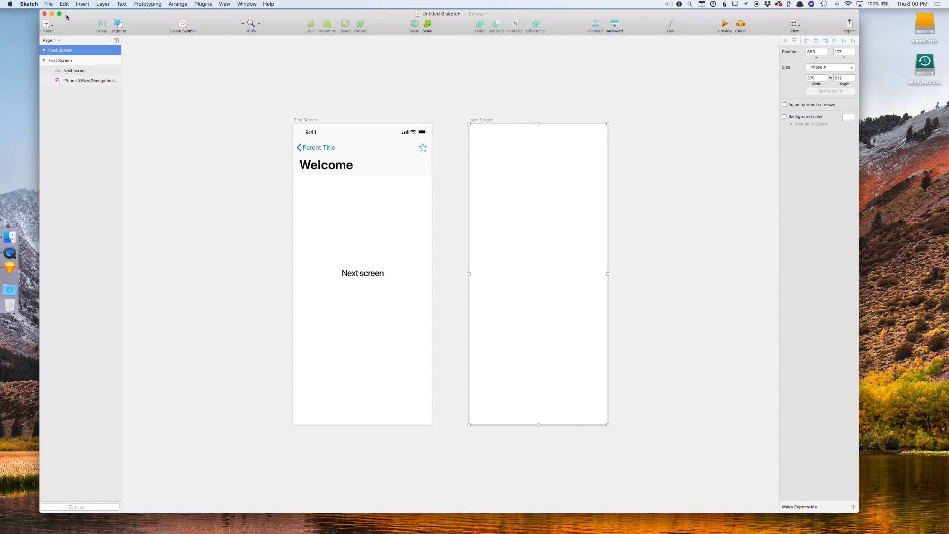
pyautogui.moveTo(578, 213)
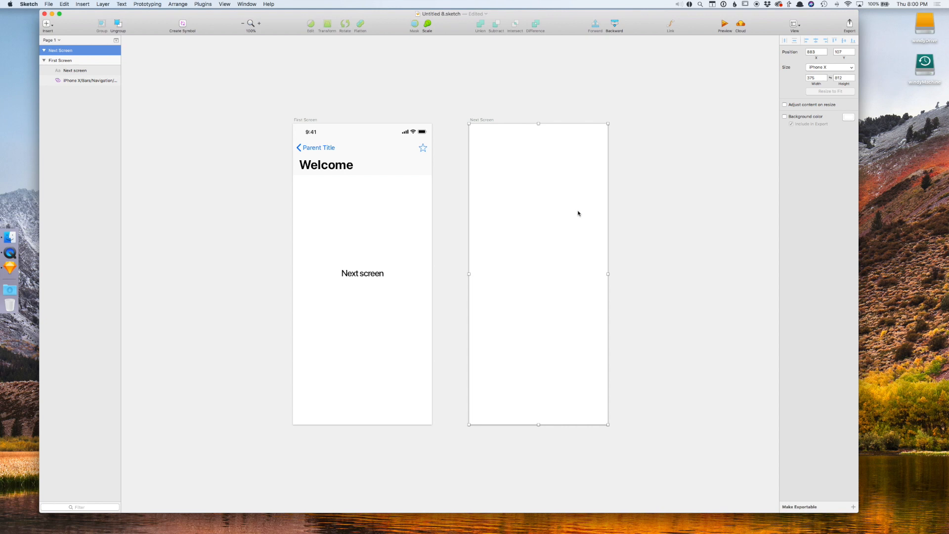
# Add a large-title navigation bar with search to Next Screen, titled Next Screen.
pyautogui.click(47, 23)
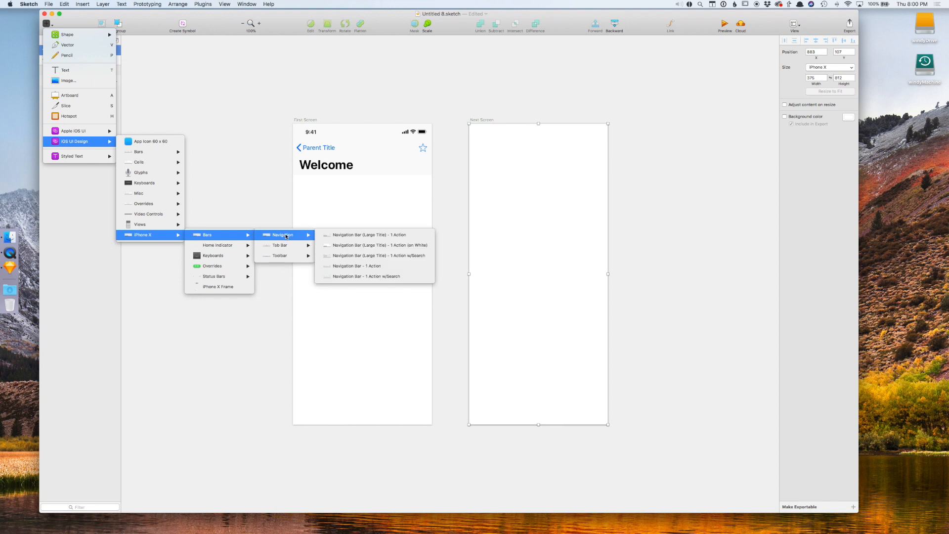
pyautogui.moveTo(354, 245)
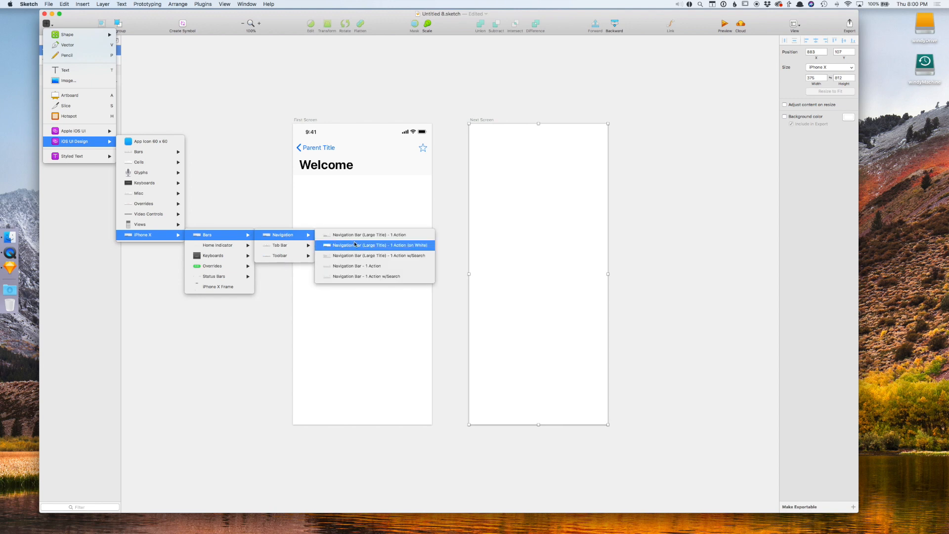
pyautogui.click(375, 255)
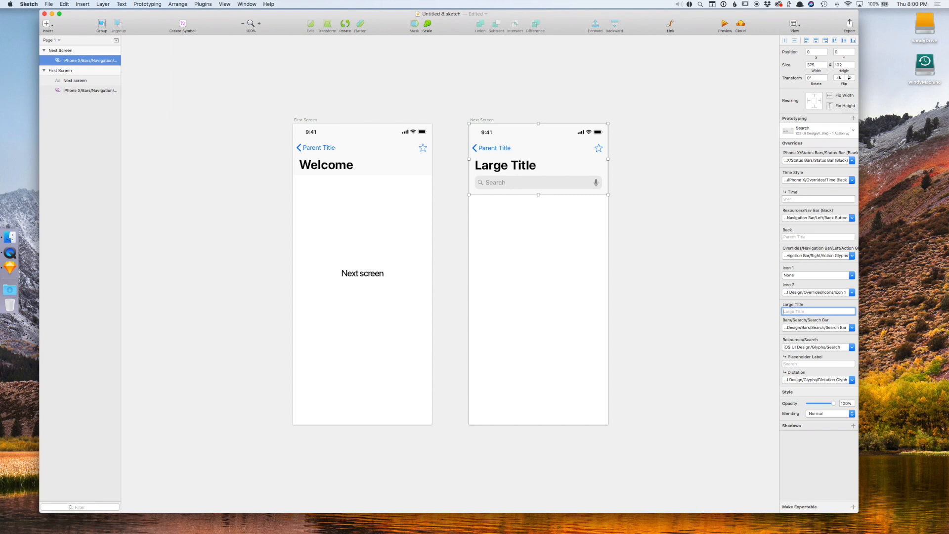
pyautogui.write('Next Screen')
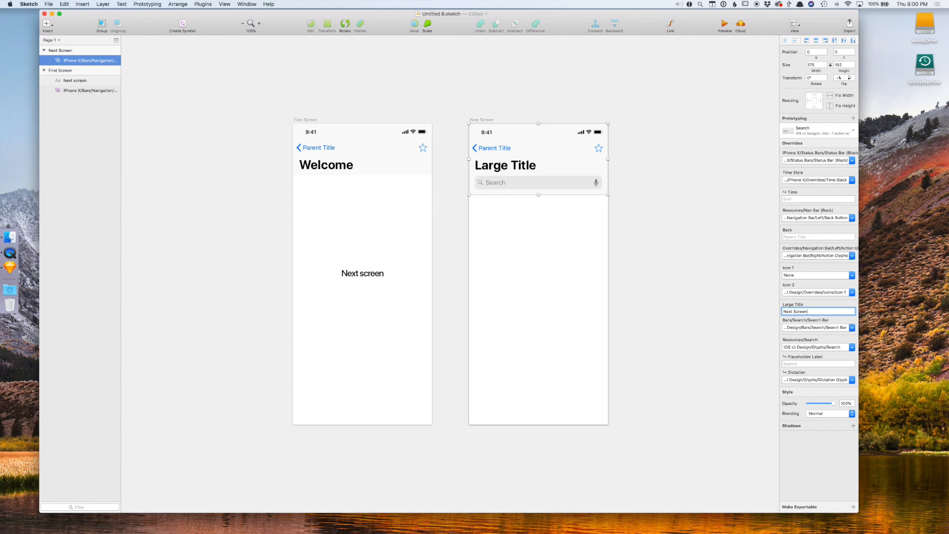
pyautogui.click(705, 230)
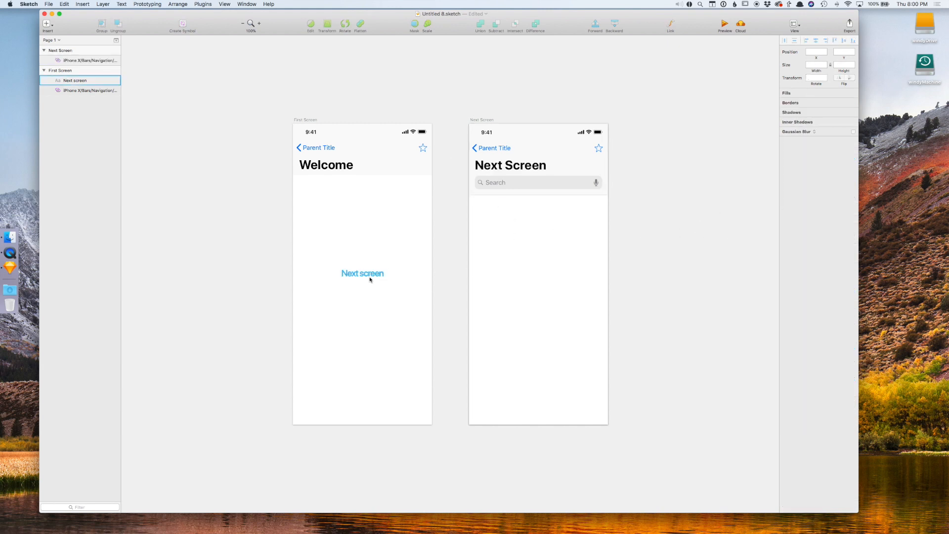
# Link the Next screen text on First Screen to the Next Screen artboard.
pyautogui.click(361, 273)
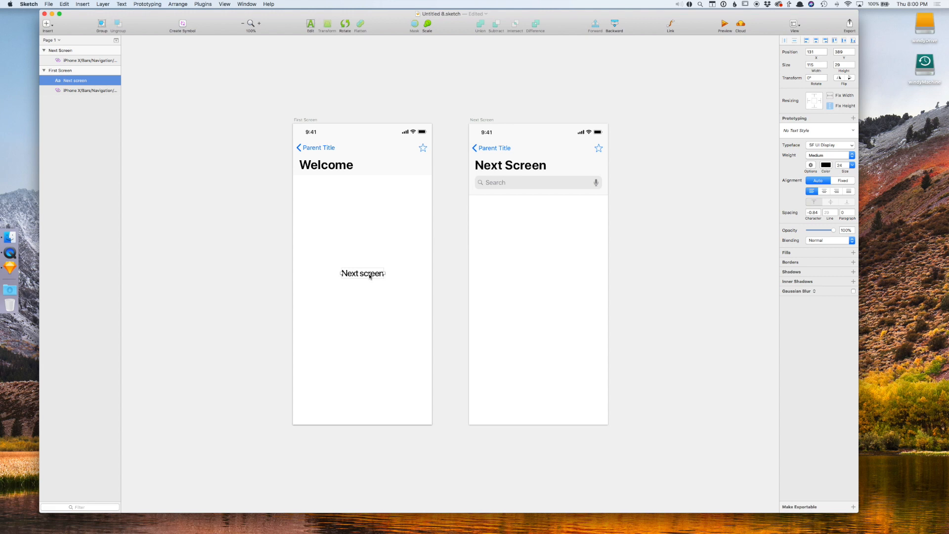
pyautogui.moveTo(508, 247)
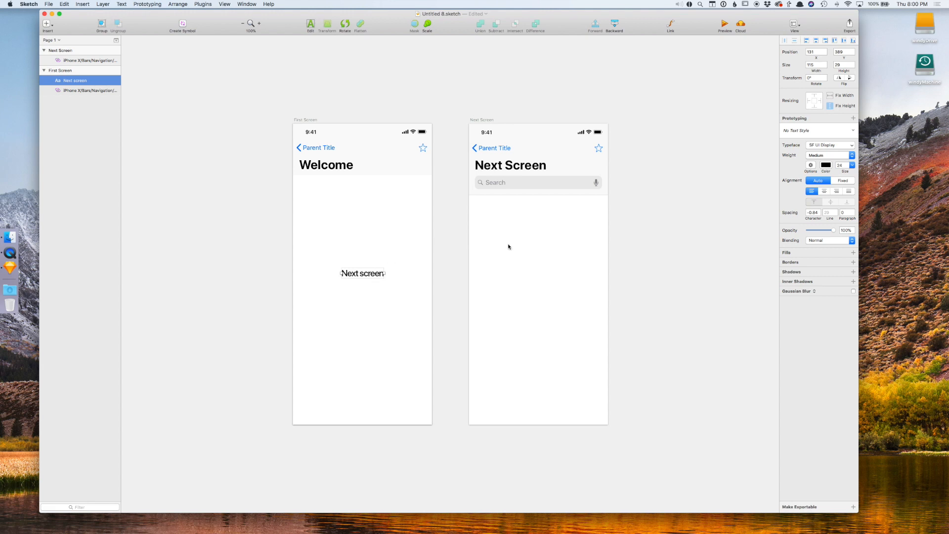
pyautogui.moveTo(370, 276)
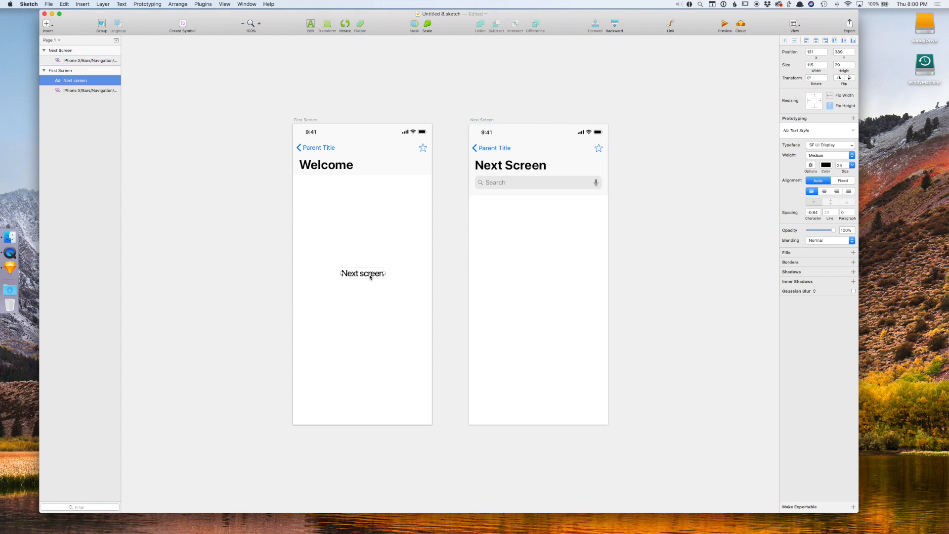
pyautogui.moveTo(571, 69)
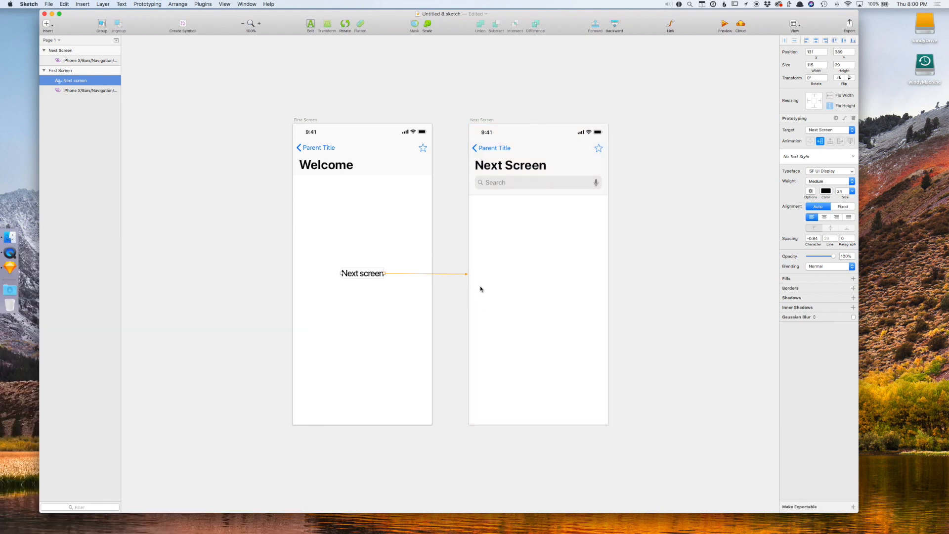
pyautogui.moveTo(370, 347)
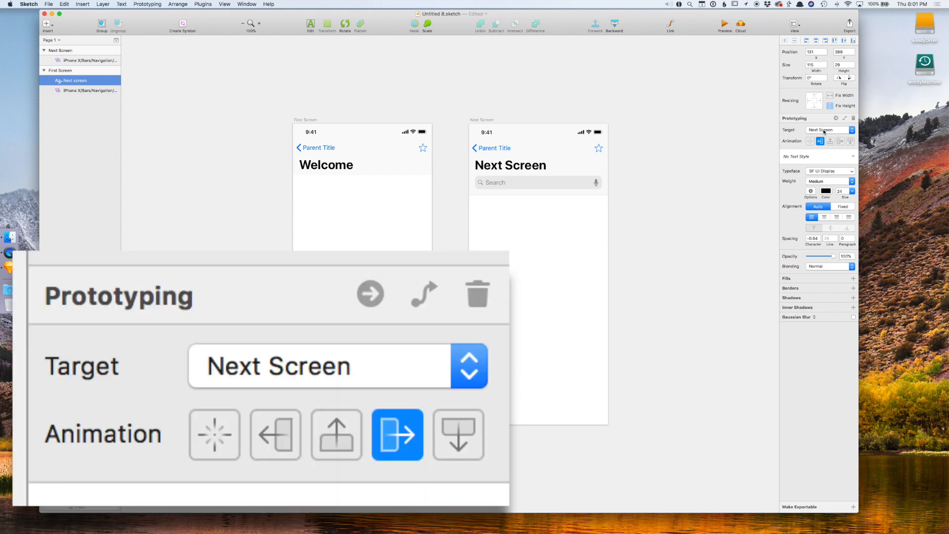
pyautogui.click(827, 129)
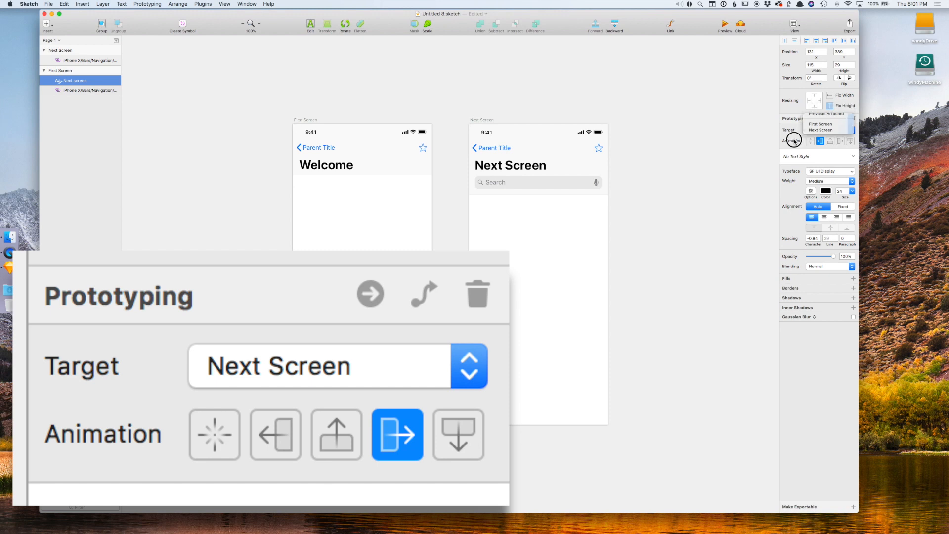
pyautogui.click(821, 130)
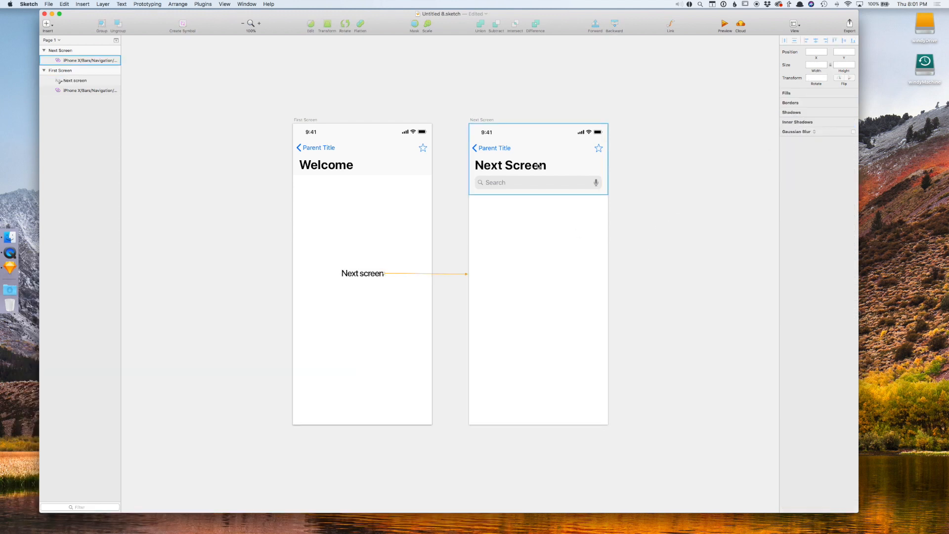
pyautogui.moveTo(469, 157)
pyautogui.write('Back')
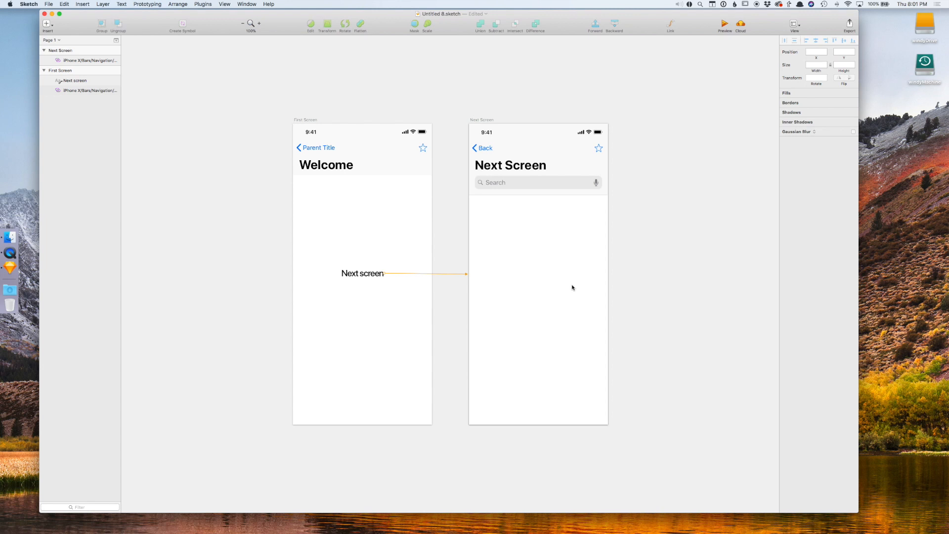
pyautogui.moveTo(724, 32)
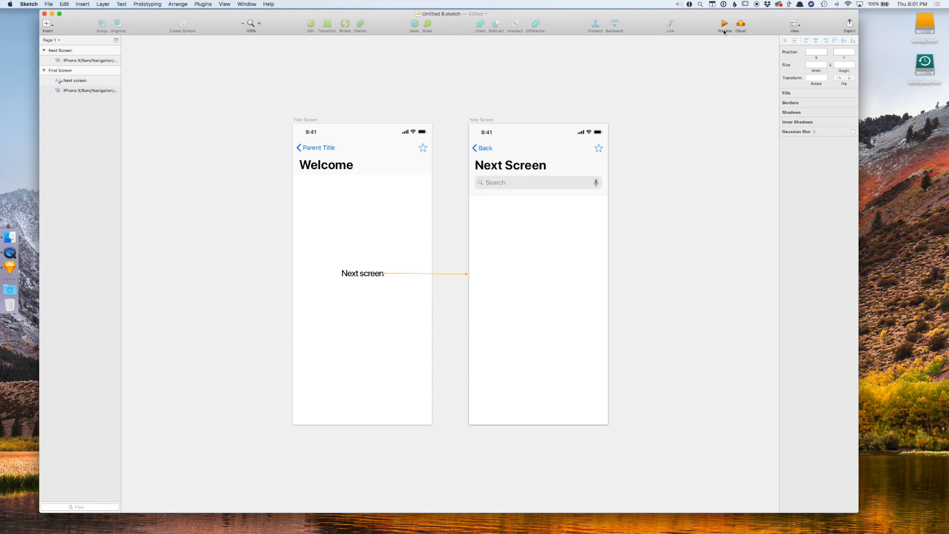
# Preview the prototype, go back to First Screen and try the Next screen link.
pyautogui.click(724, 24)
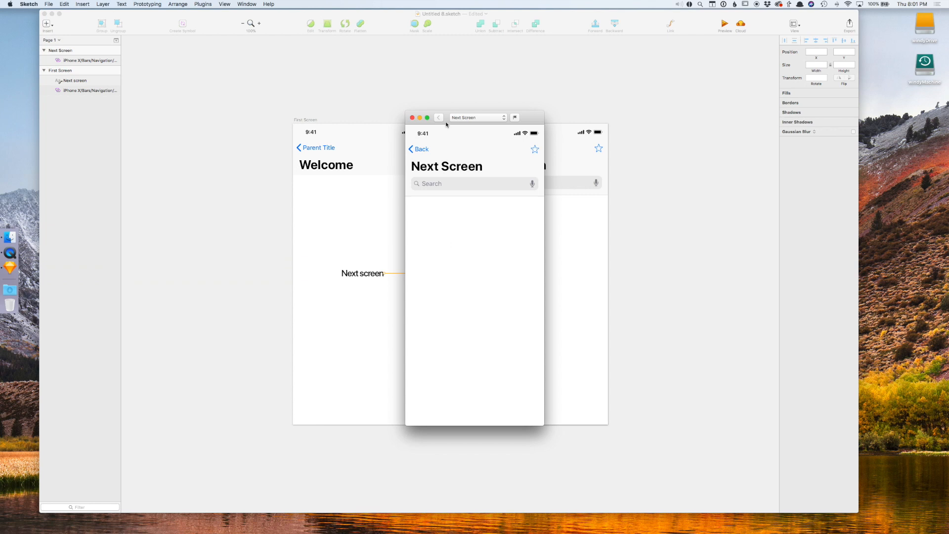
pyautogui.click(437, 118)
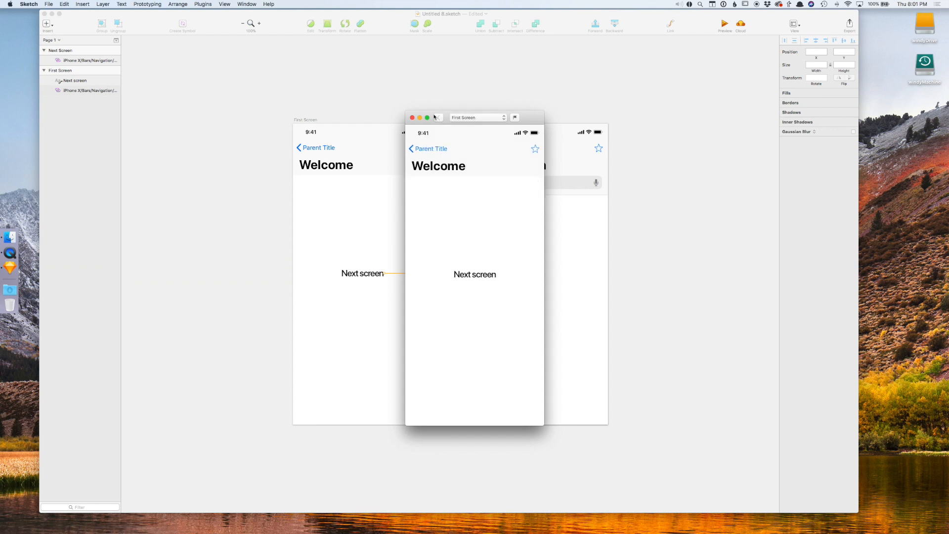
pyautogui.moveTo(453, 121)
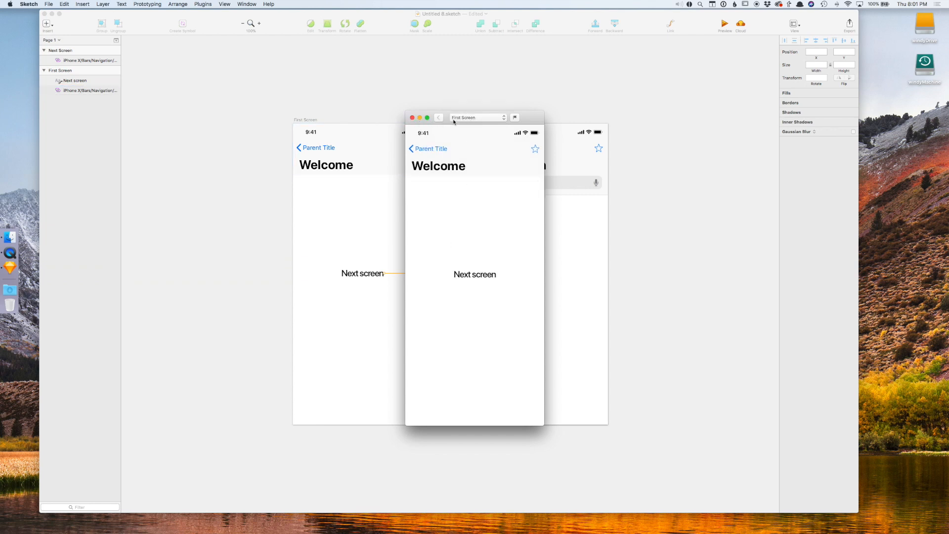
pyautogui.moveTo(483, 287)
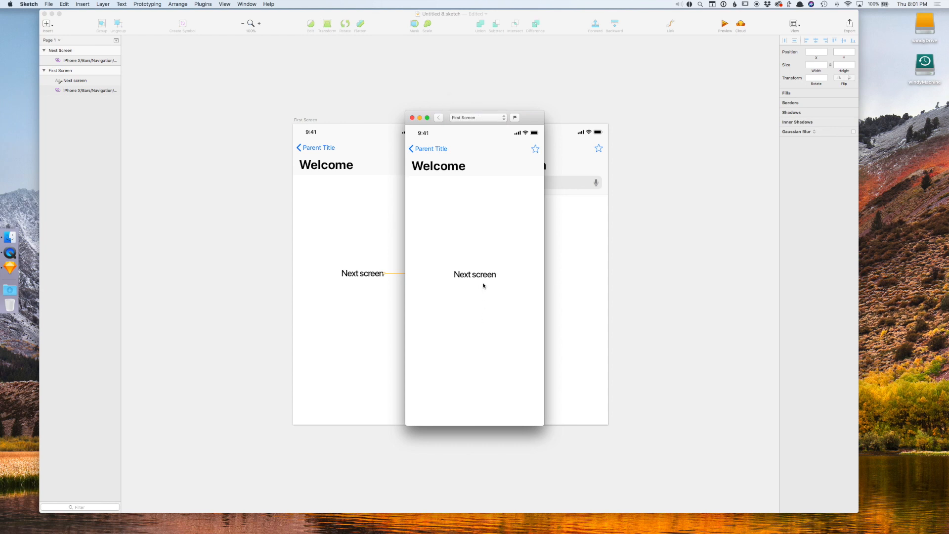
pyautogui.click(474, 274)
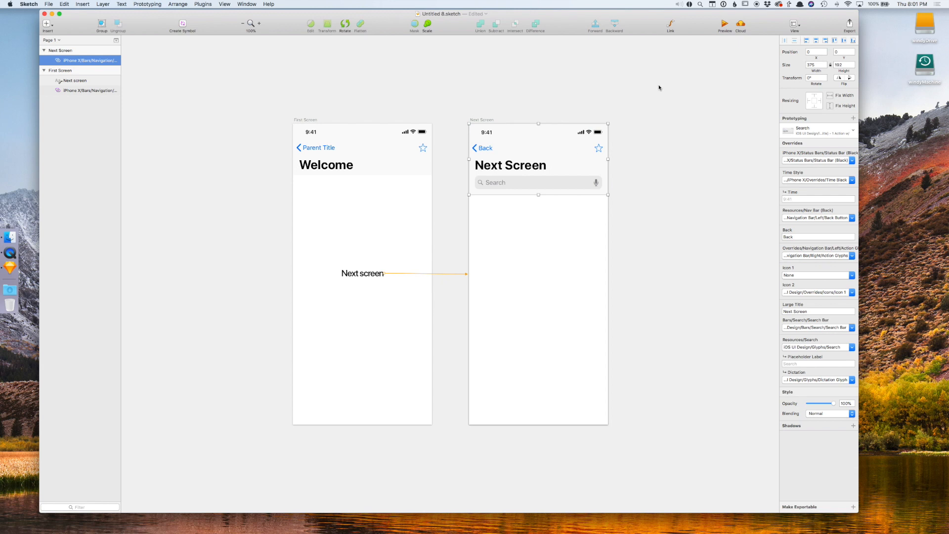
pyautogui.moveTo(700, 96)
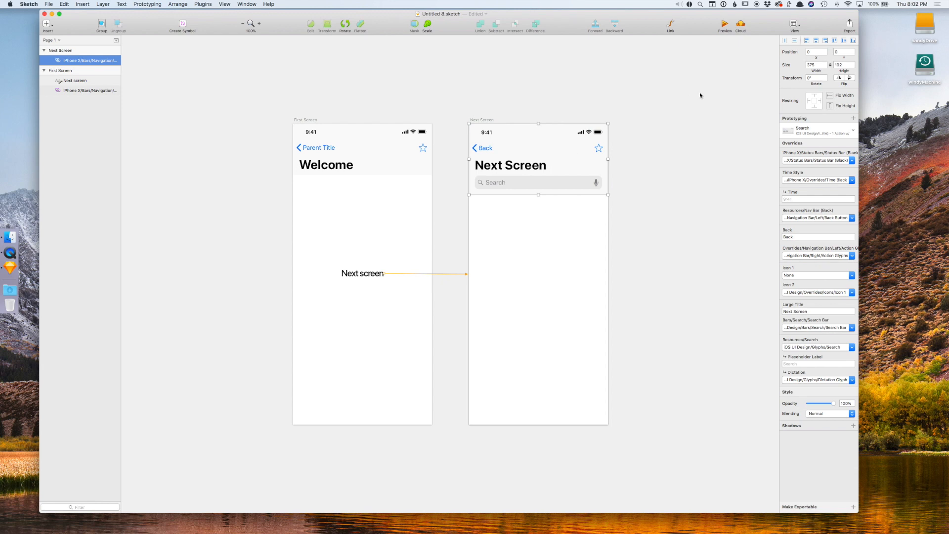
# Add a hotspot over Next Screen's Back button targeting First Screen.
pyautogui.click(46, 22)
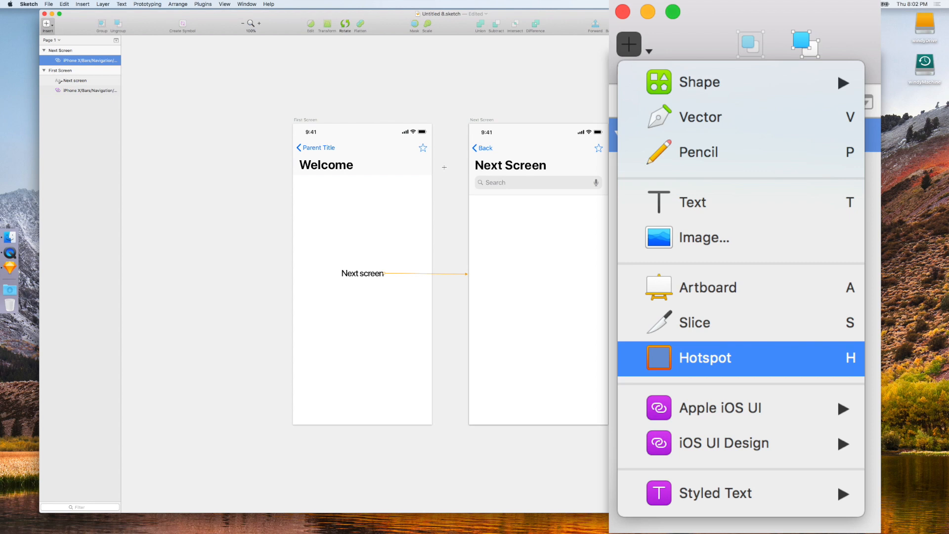
pyautogui.moveTo(483, 147)
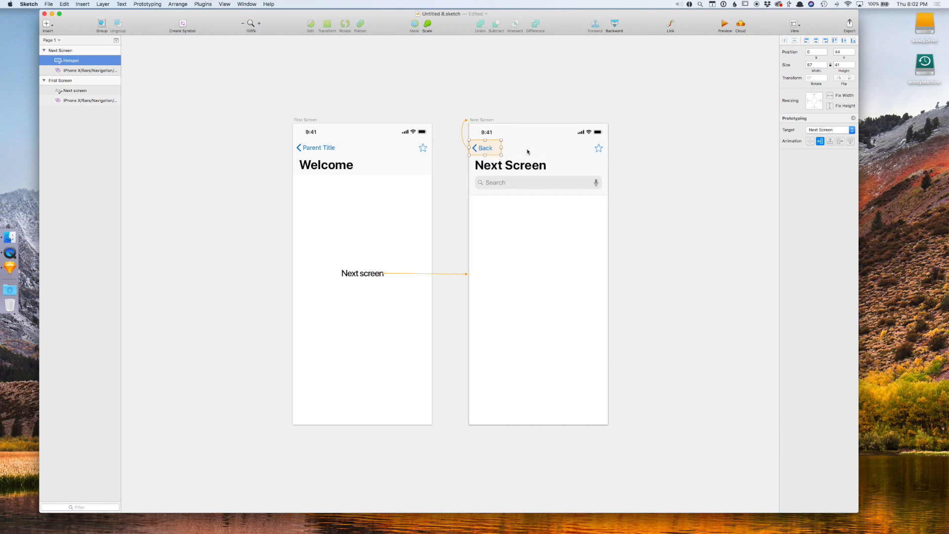
pyautogui.click(828, 130)
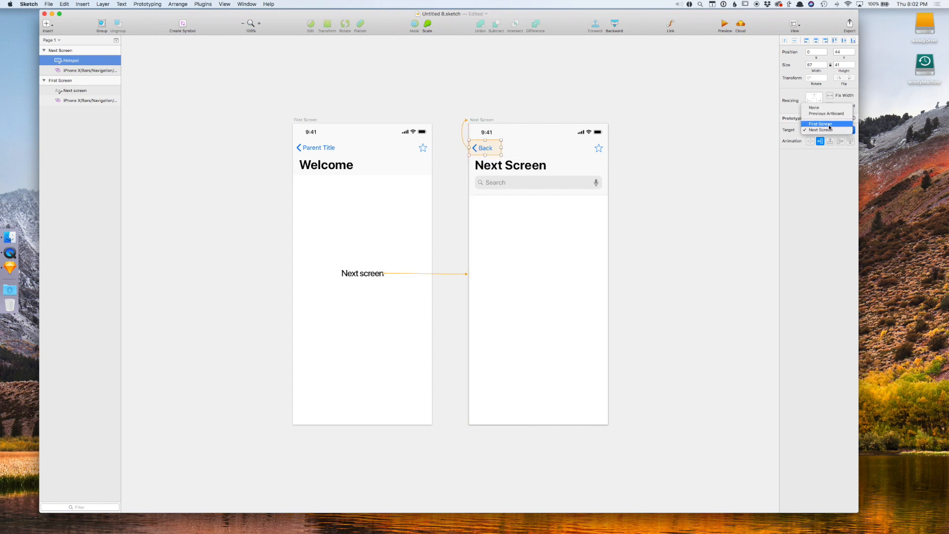
pyautogui.click(819, 123)
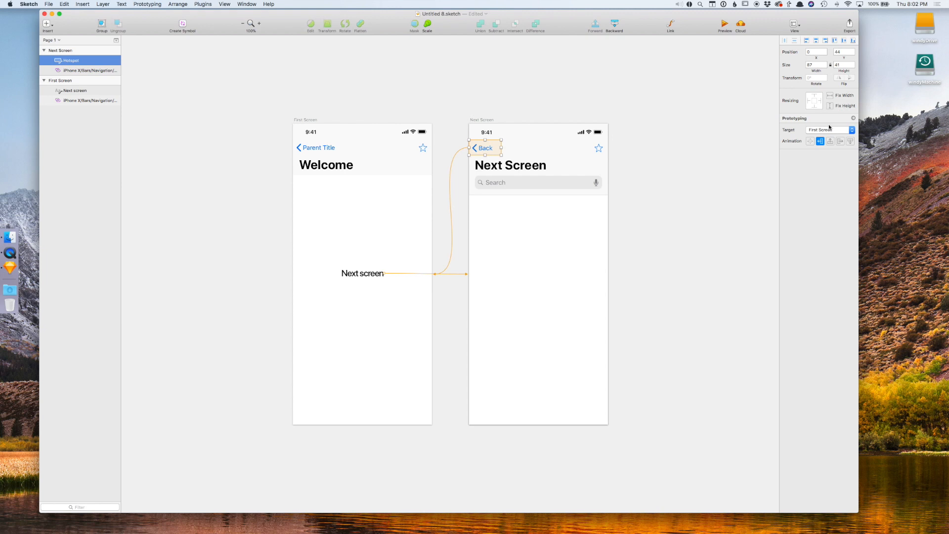
pyautogui.moveTo(559, 227)
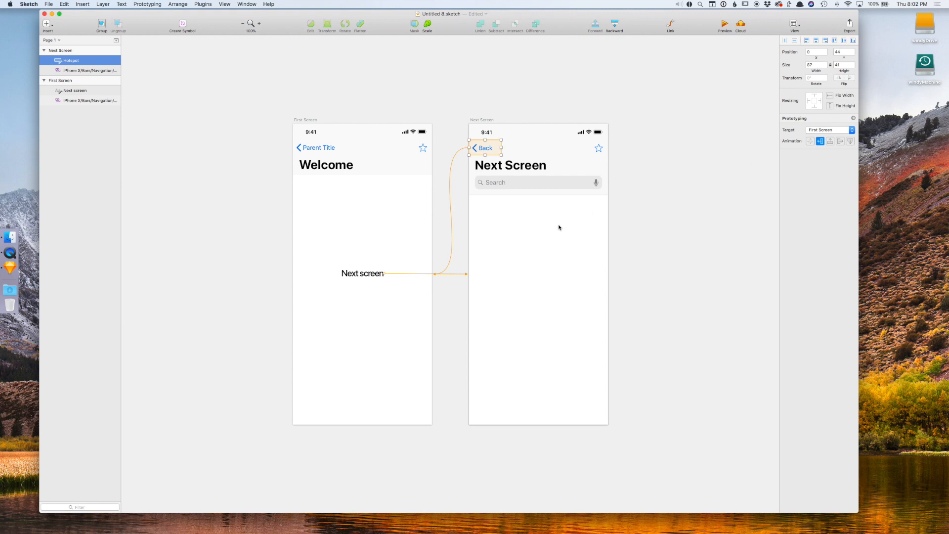
pyautogui.moveTo(840, 146)
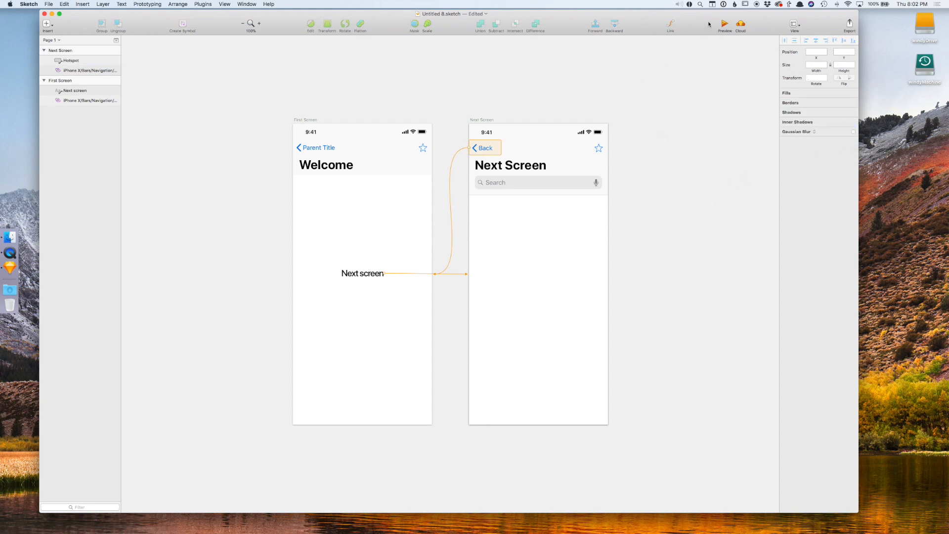
pyautogui.click(724, 24)
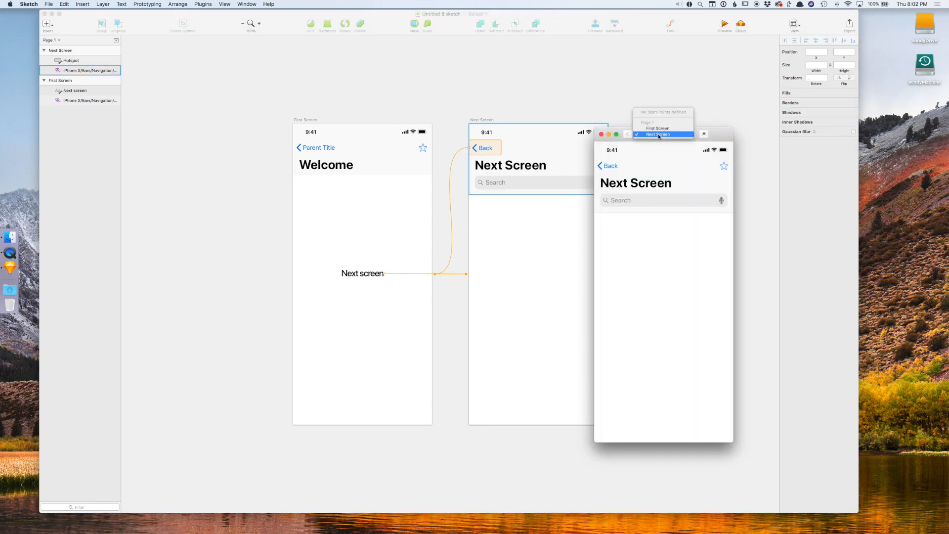
pyautogui.click(656, 127)
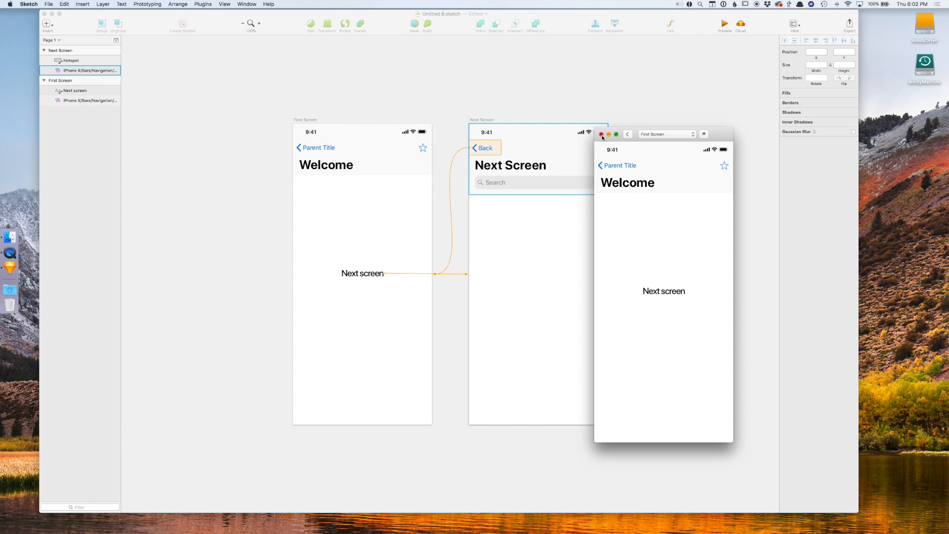
pyautogui.click(601, 134)
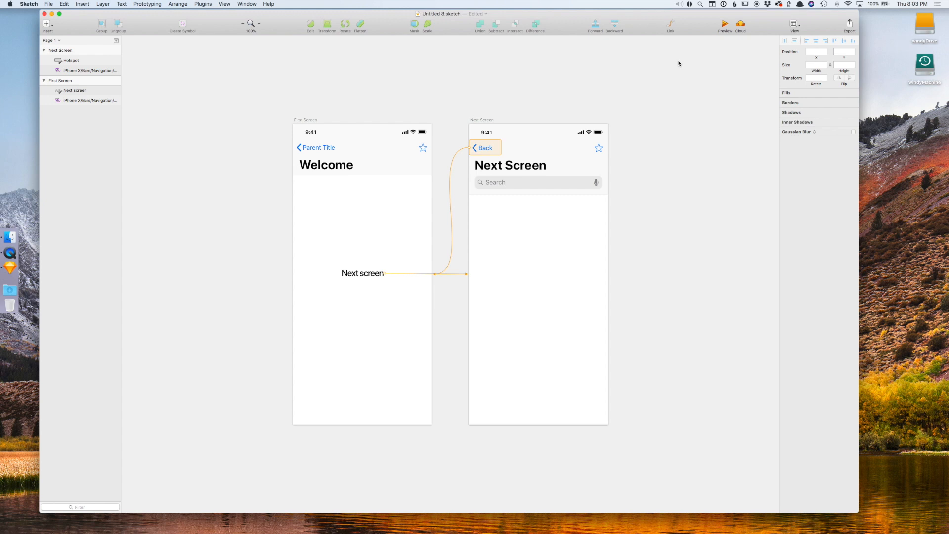
pyautogui.moveTo(457, 15)
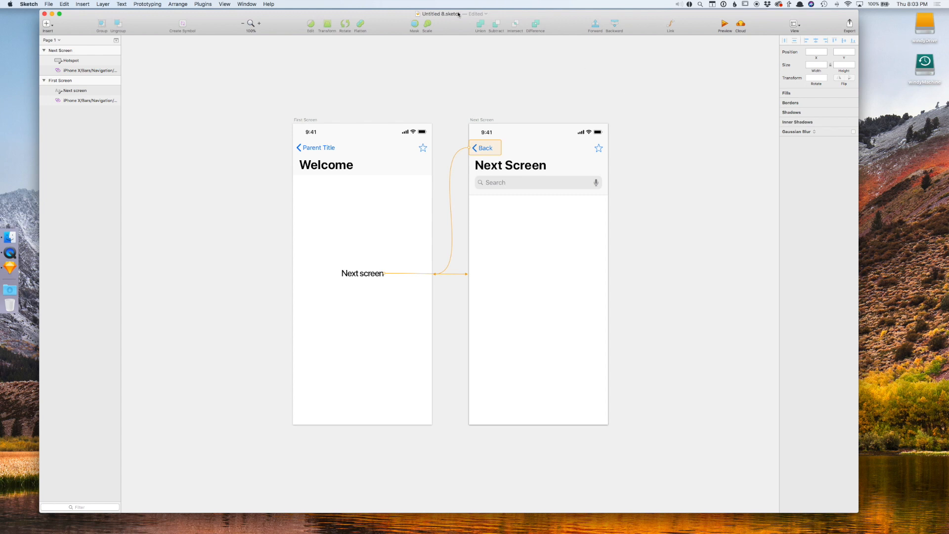
pyautogui.moveTo(518, 90)
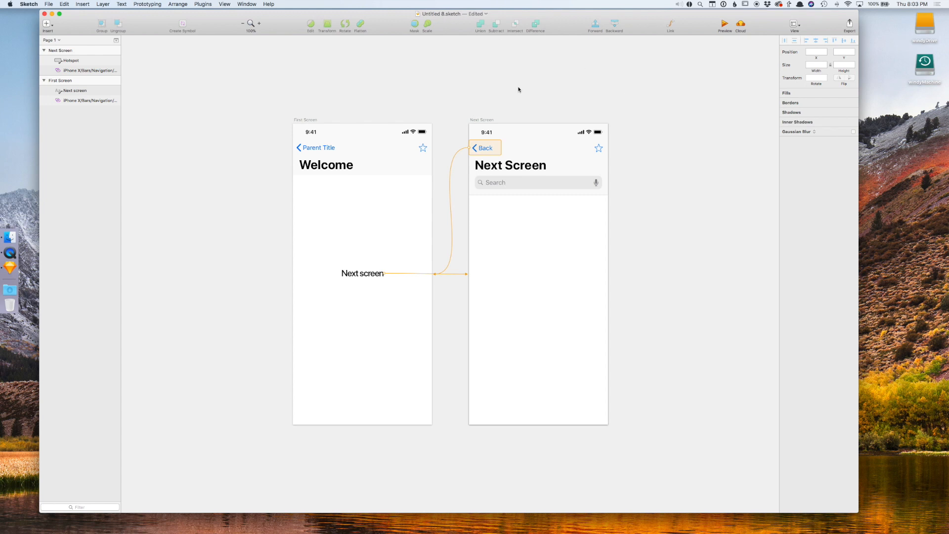
pyautogui.moveTo(572, 23)
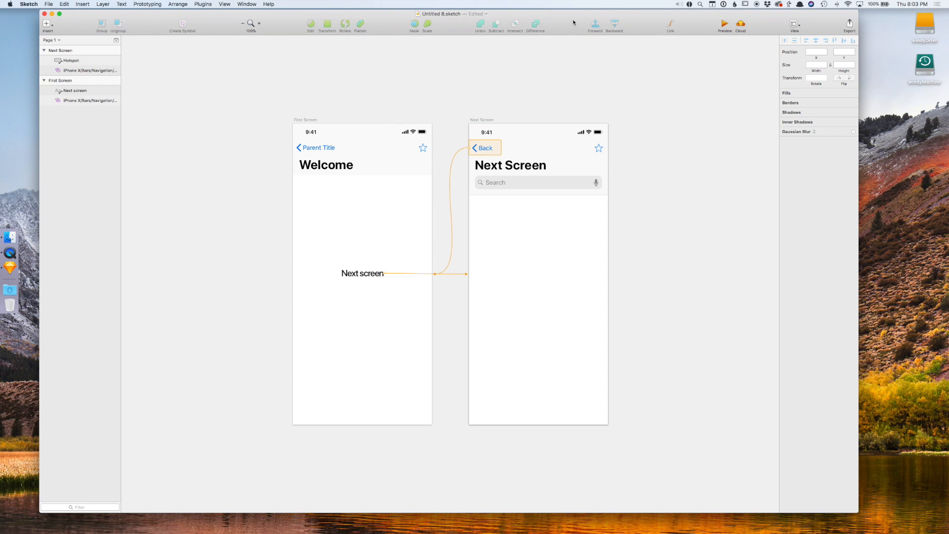
pyautogui.moveTo(583, 45)
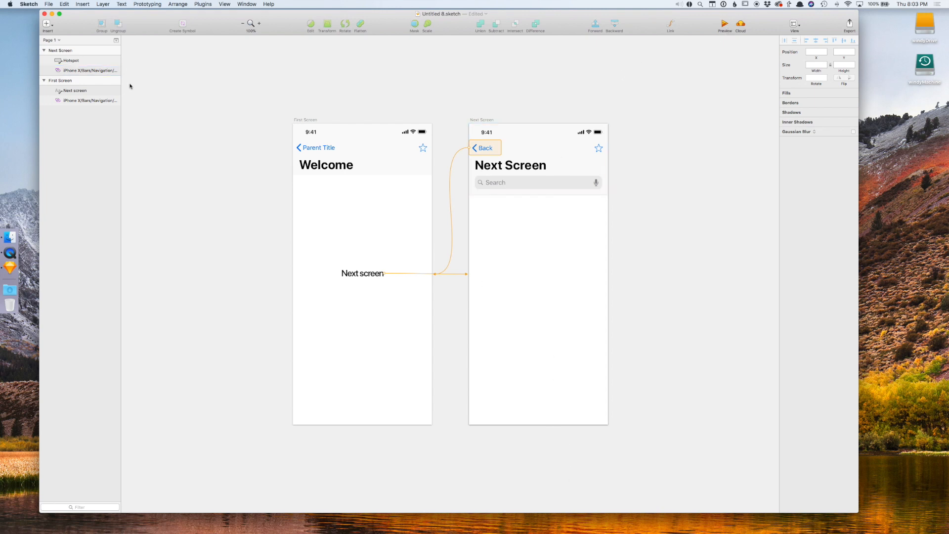
pyautogui.click(482, 119)
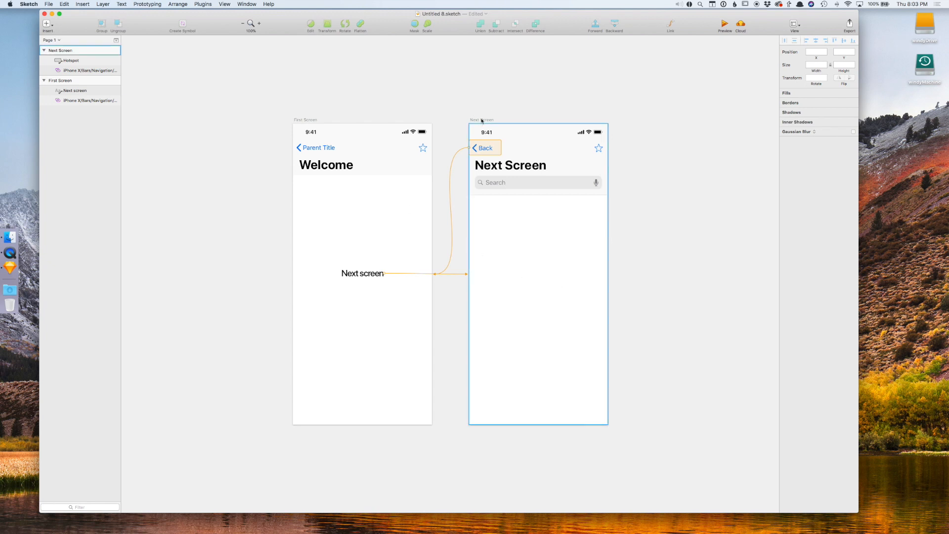
# Give Next Screen a red background colour excluded from export.
pyautogui.click(481, 120)
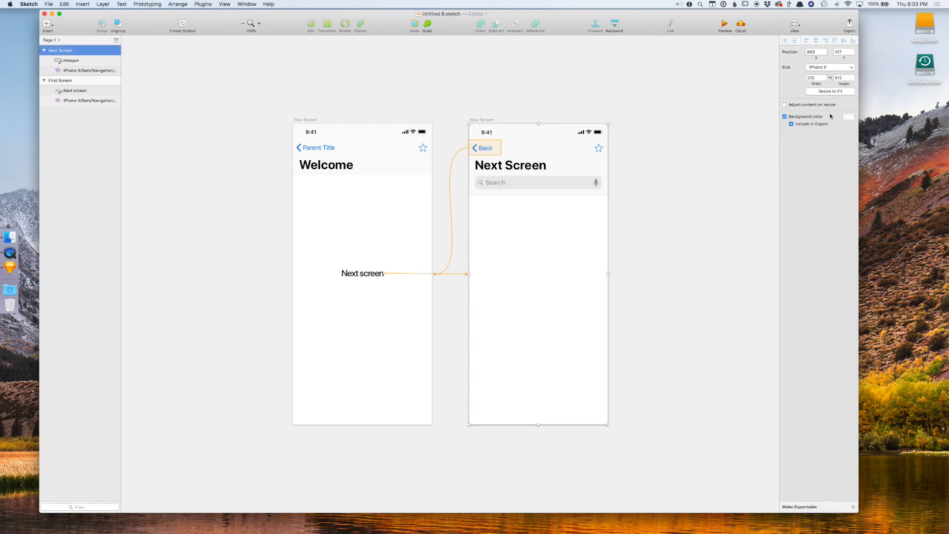
pyautogui.click(847, 117)
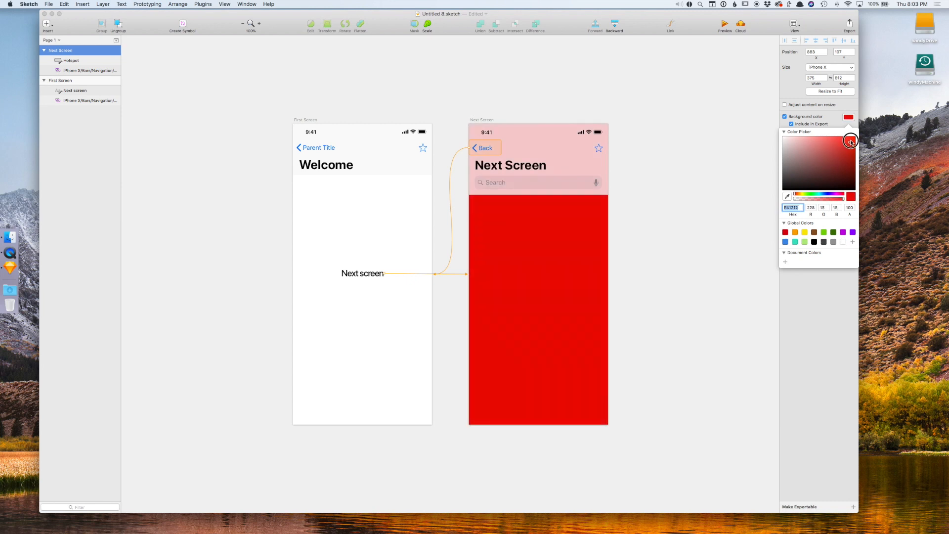
pyautogui.click(851, 141)
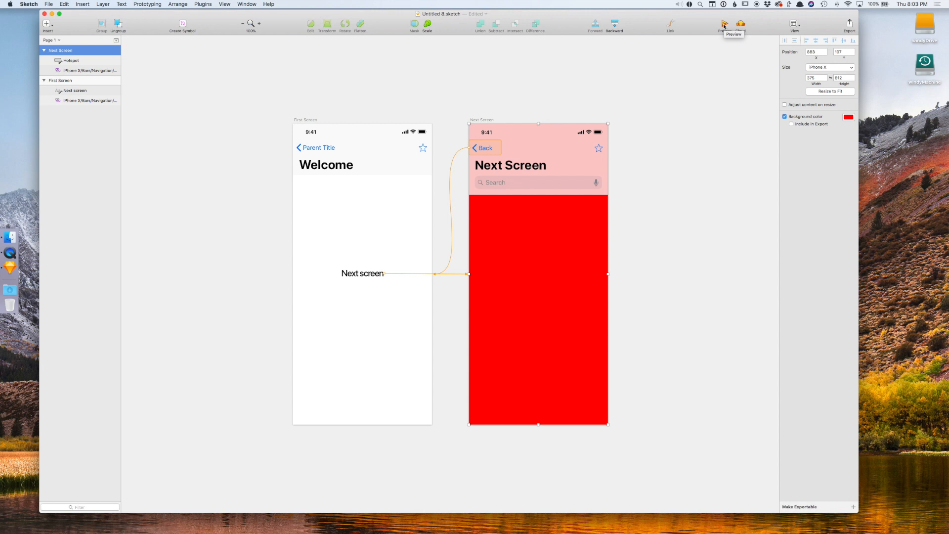
pyautogui.click(724, 23)
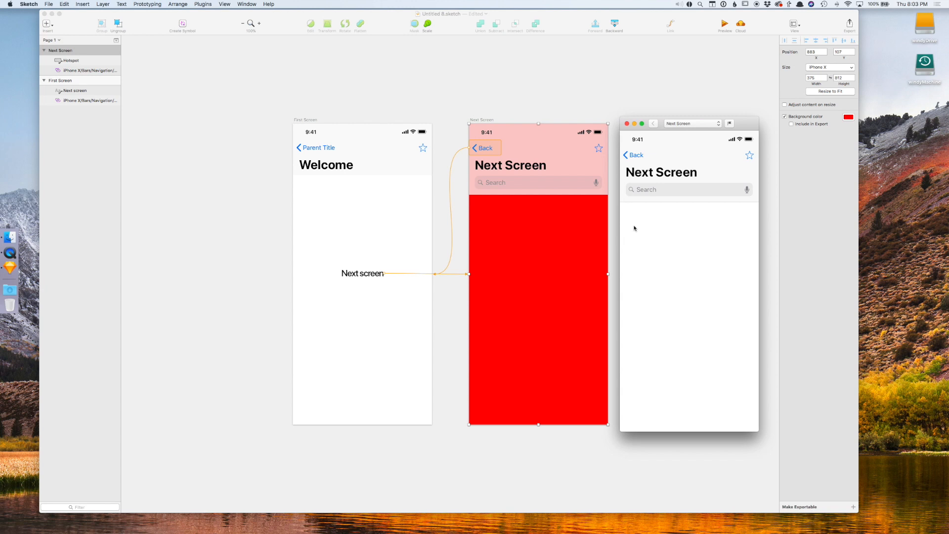
pyautogui.moveTo(546, 188)
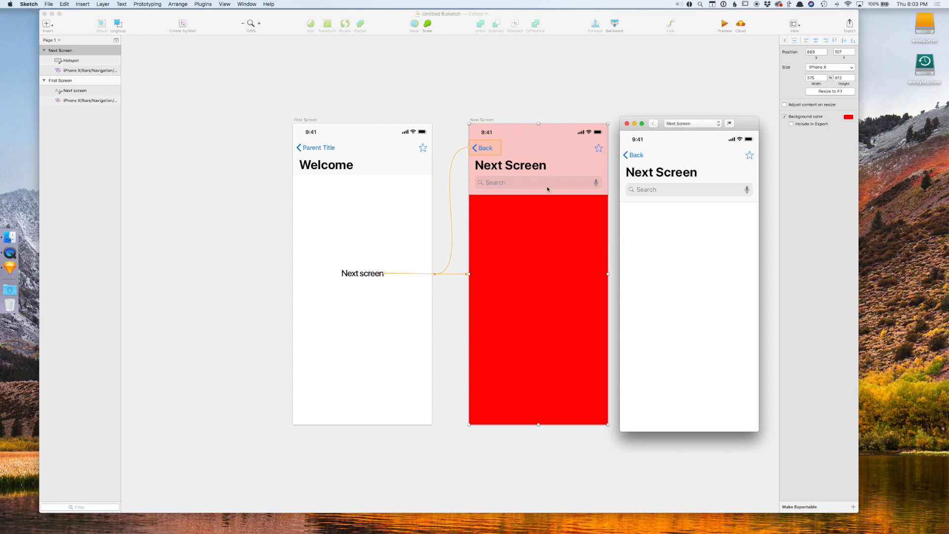
pyautogui.moveTo(527, 266)
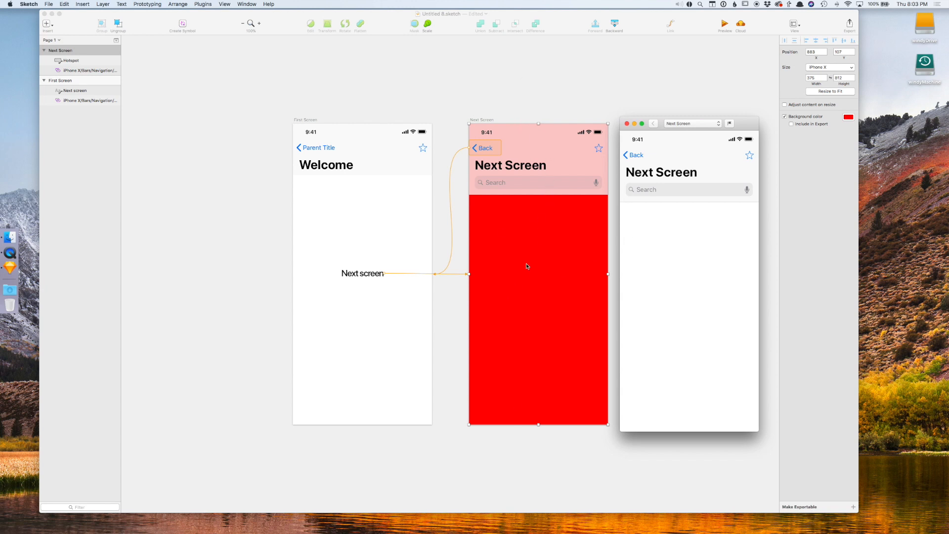
pyautogui.moveTo(584, 177)
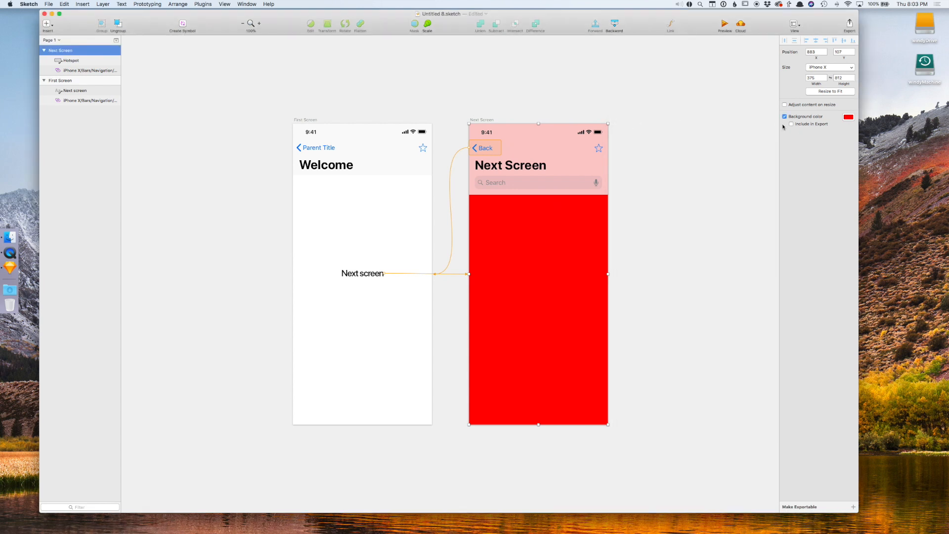
# Include the red background in export, preview it, jump to First Screen and close the preview.
pyautogui.click(790, 124)
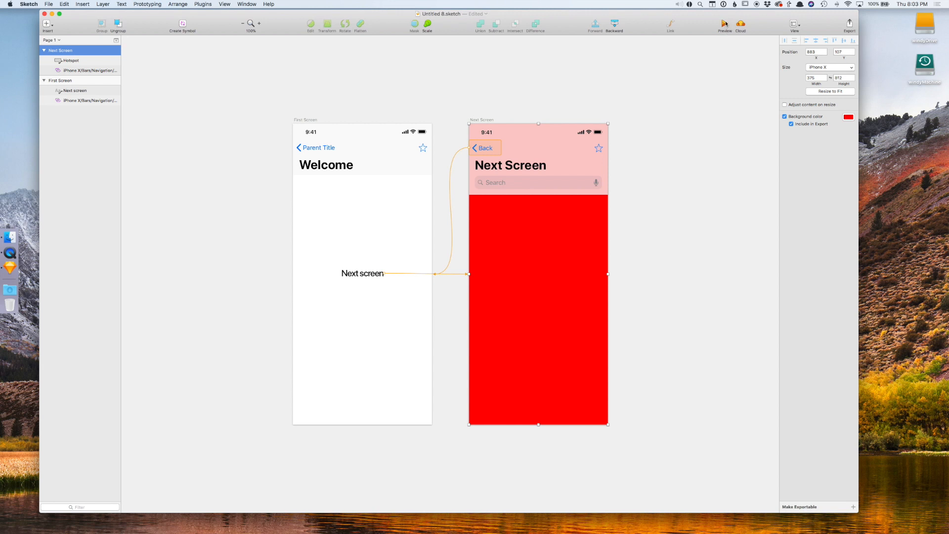
pyautogui.click(724, 24)
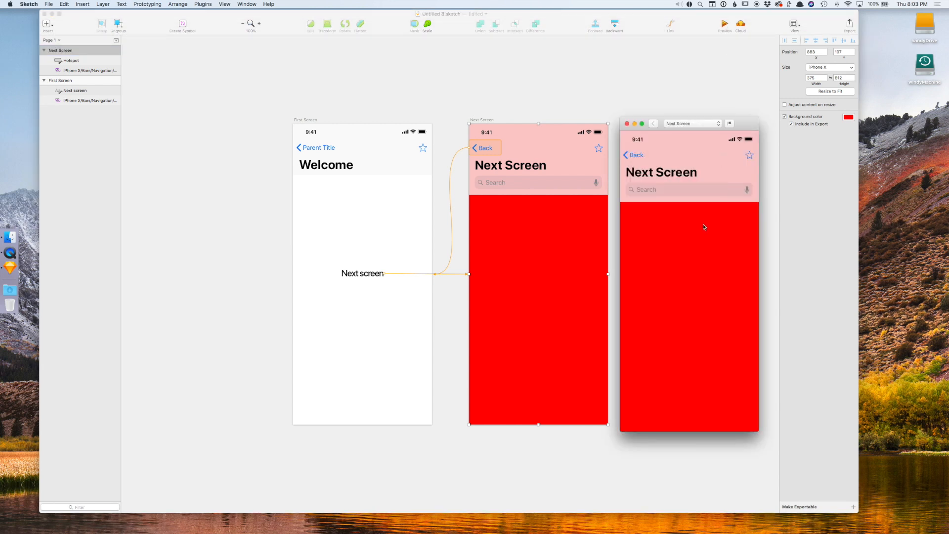
pyautogui.click(692, 123)
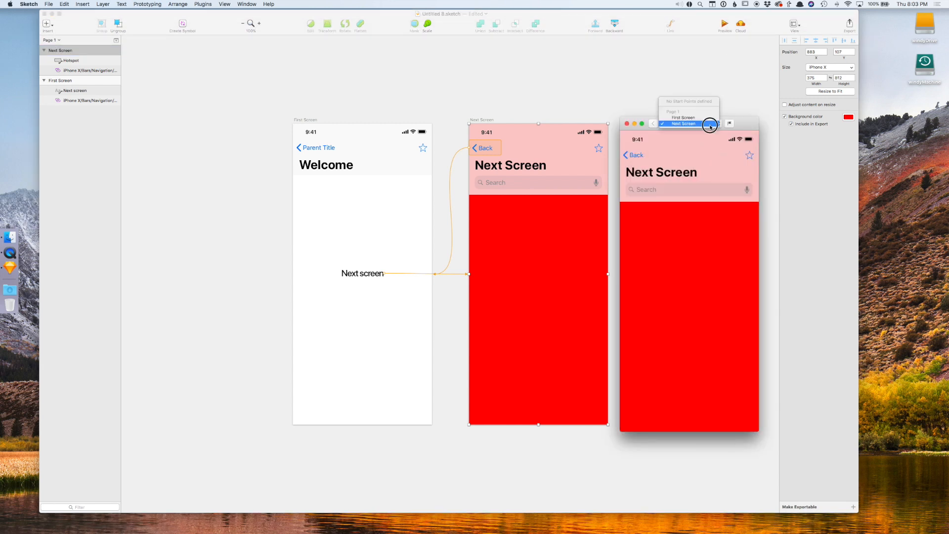
pyautogui.click(683, 116)
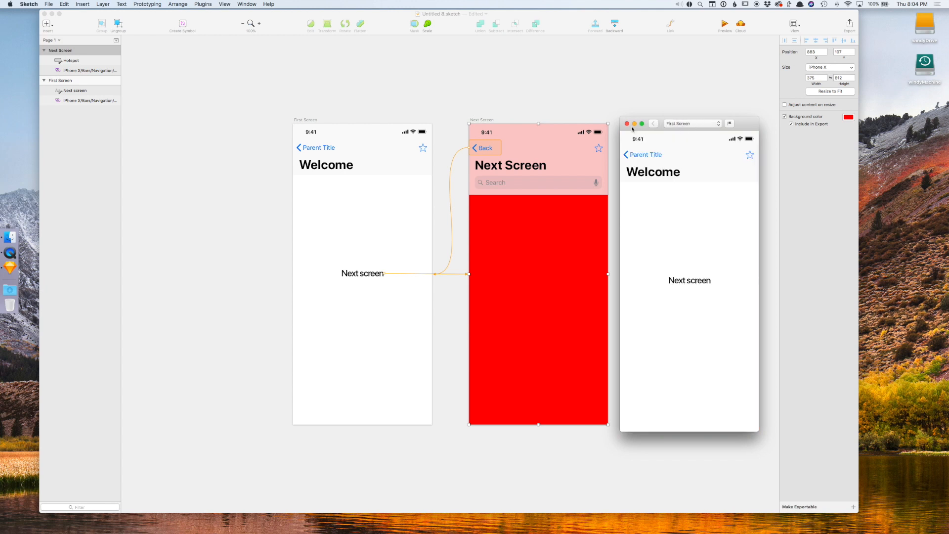
pyautogui.click(627, 124)
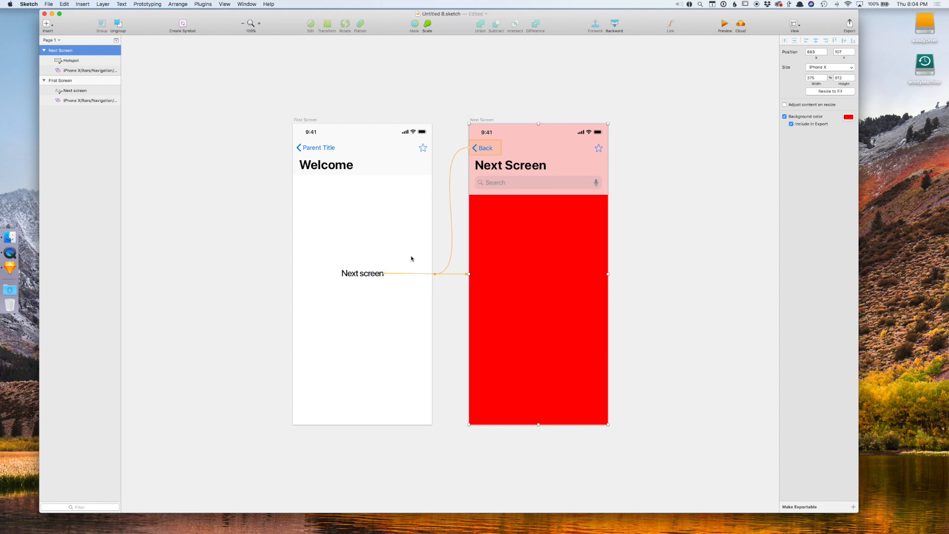
pyautogui.moveTo(415, 233)
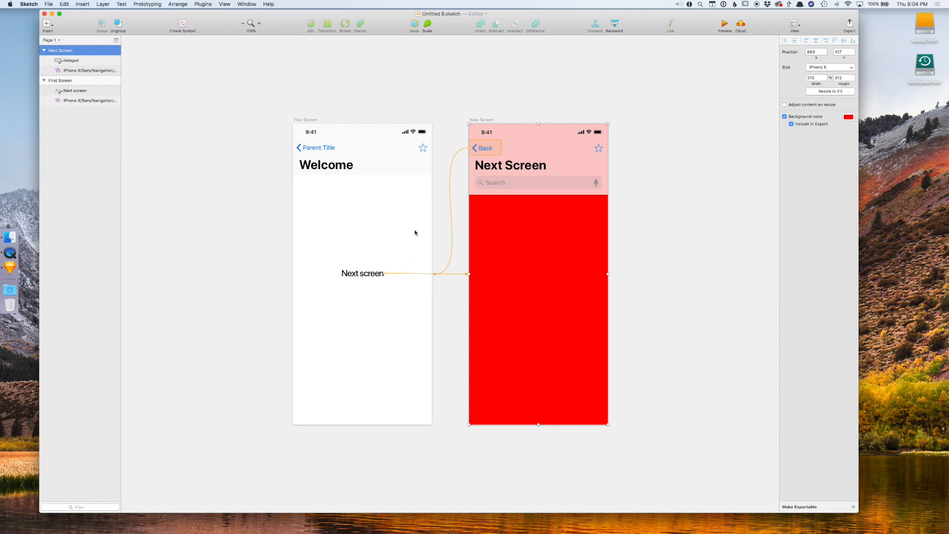
pyautogui.moveTo(412, 243)
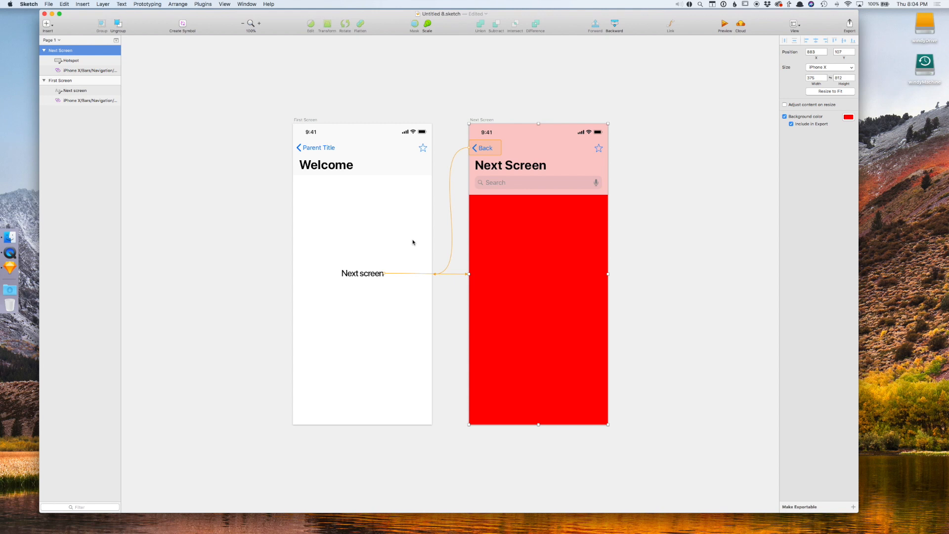
pyautogui.moveTo(405, 218)
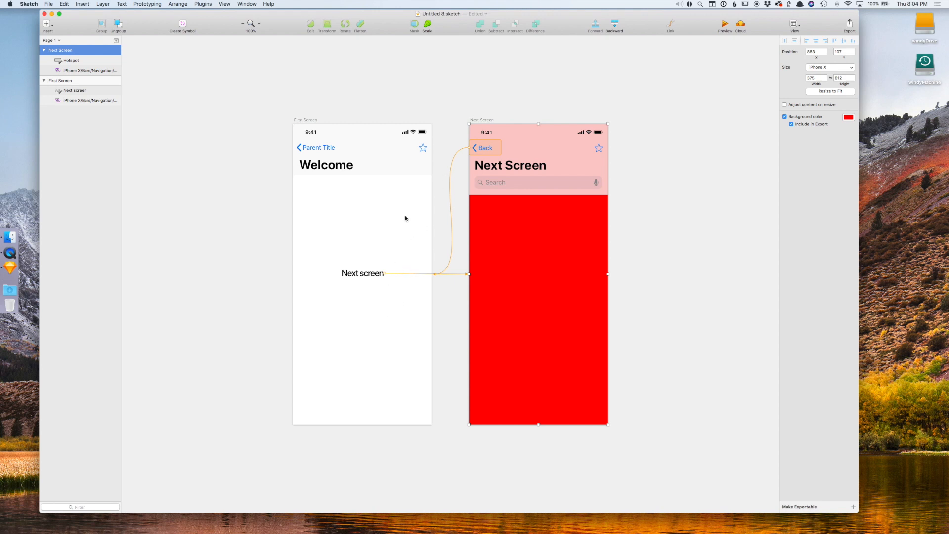